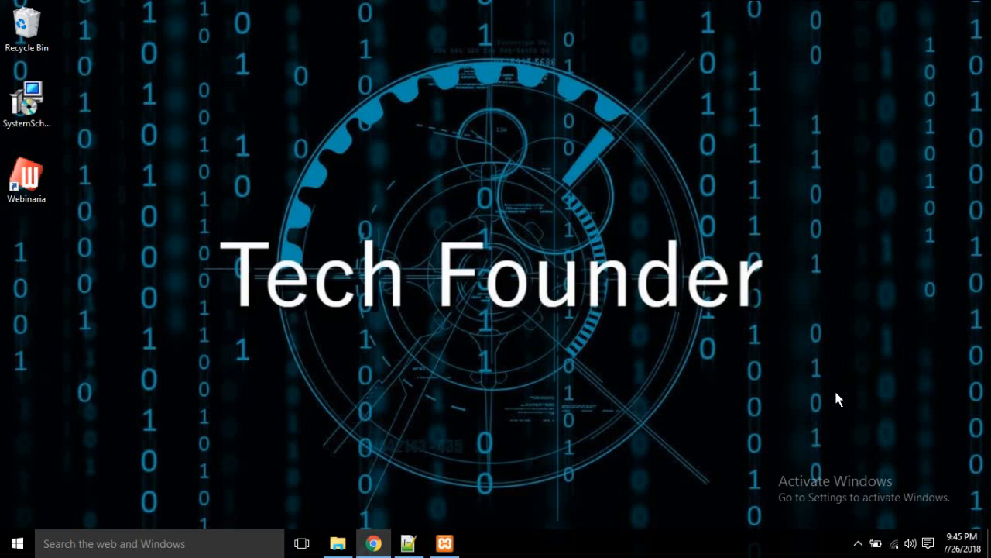
mouse_move(553, 546)
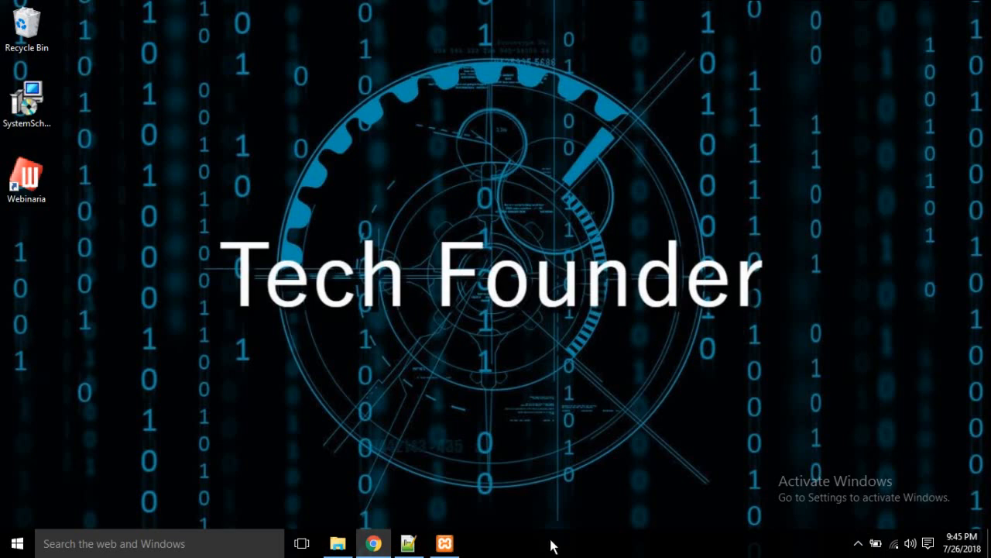
Step: Check the XAMPP control panel, hide it, and bring up a File Explorer window
click(443, 542)
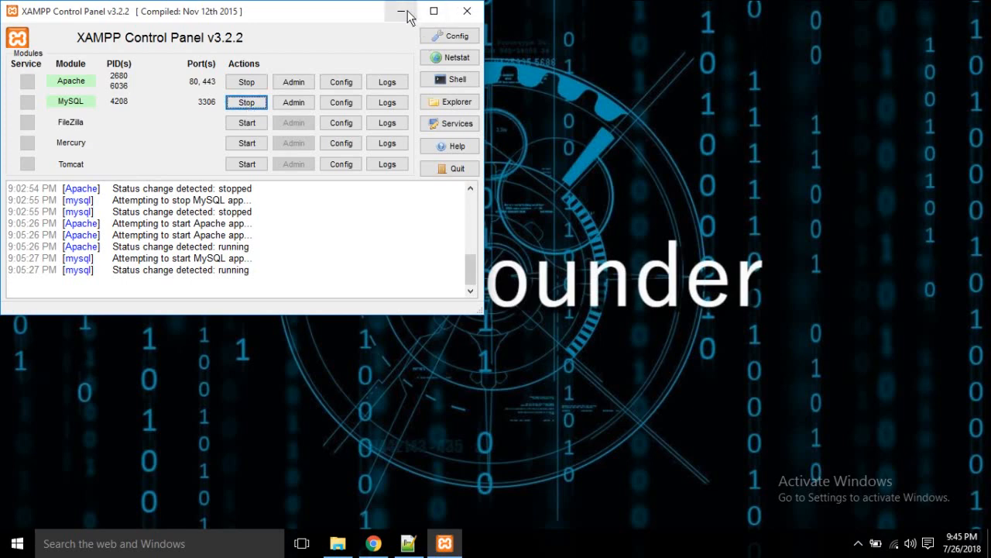
click(402, 11)
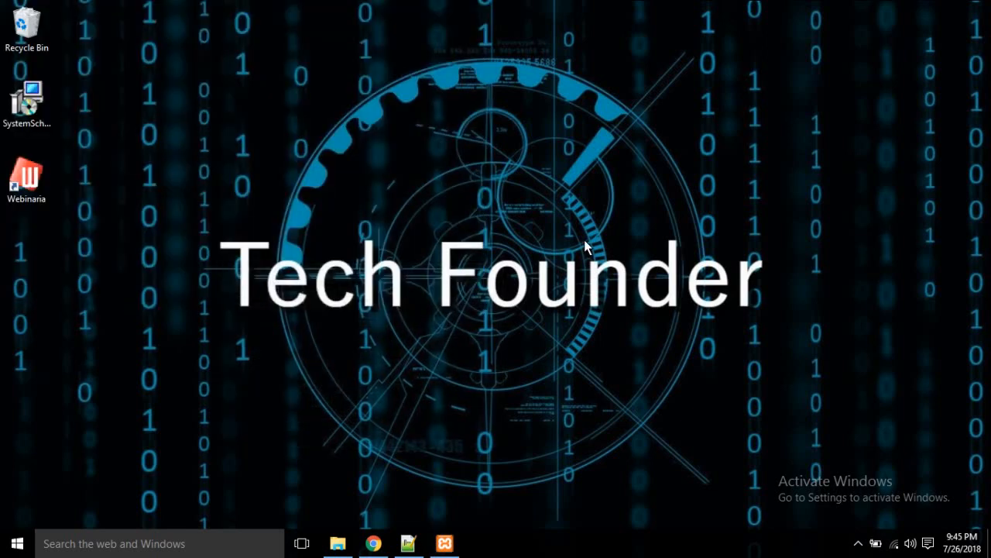
mouse_move(301, 533)
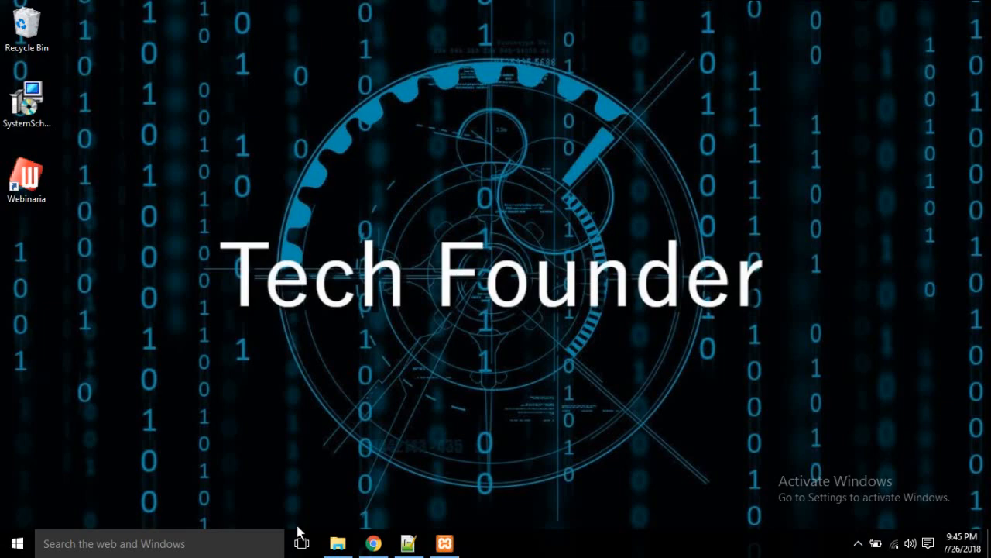
click(338, 542)
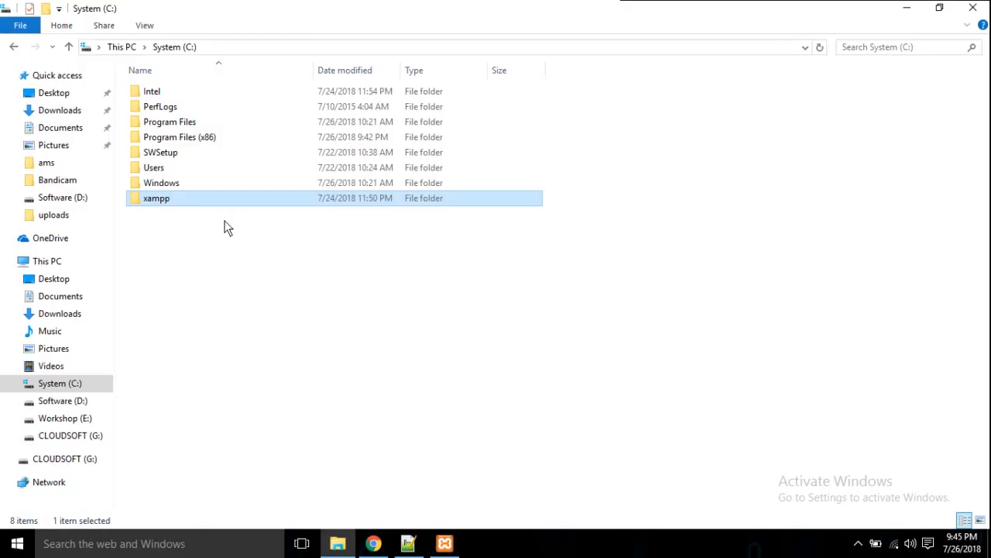
Step: Navigate into C:\xampp\mysql\bin and browse its MySQL executables
double_click(155, 198)
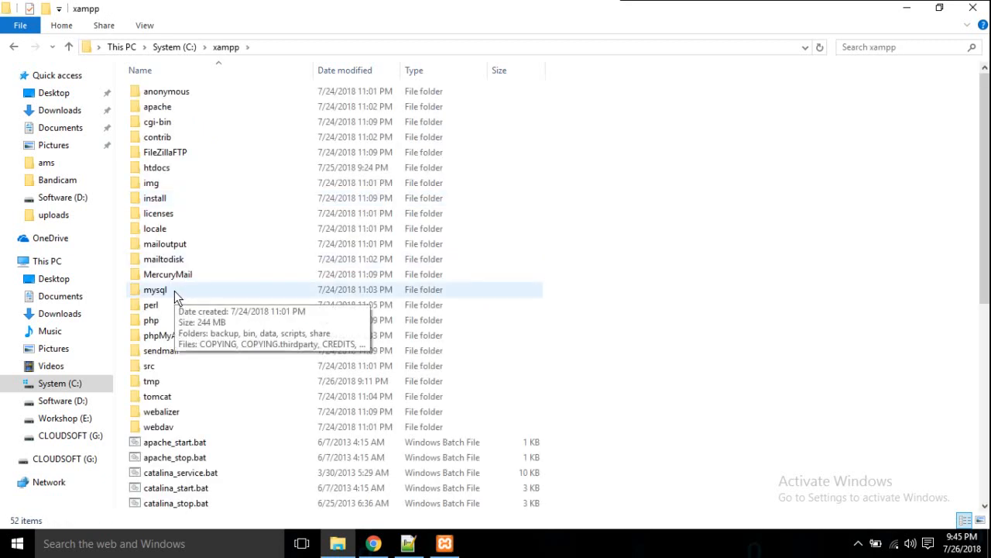
double_click(155, 290)
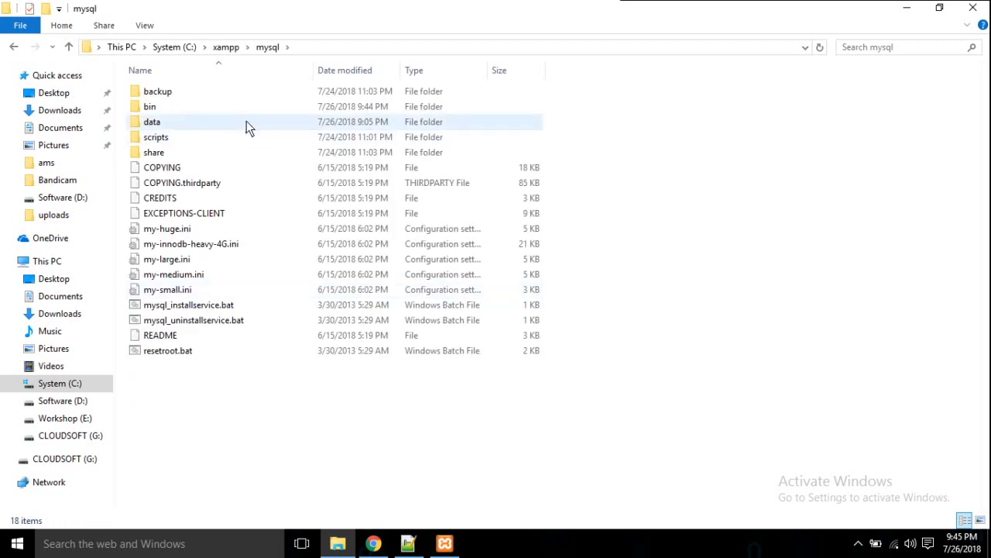
click(148, 105)
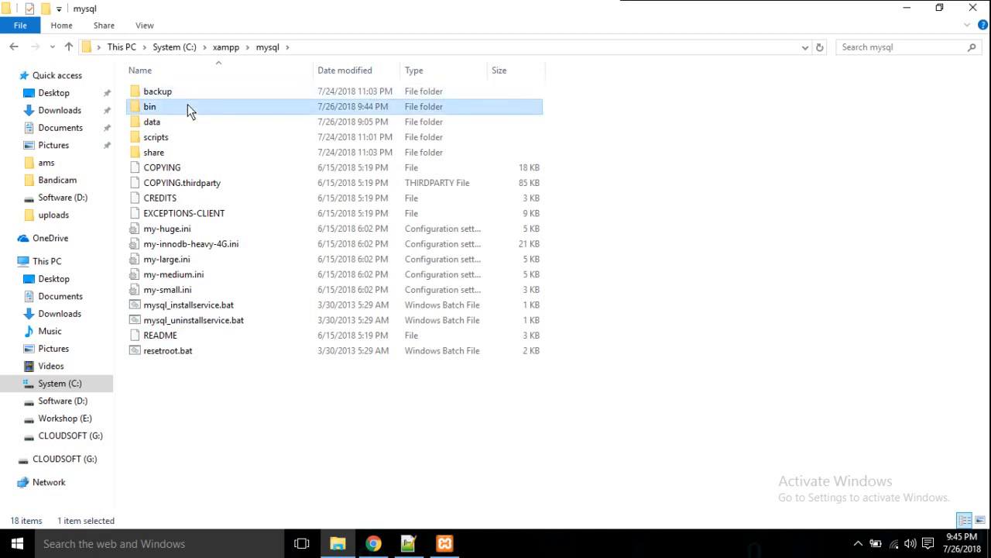
double_click(149, 106)
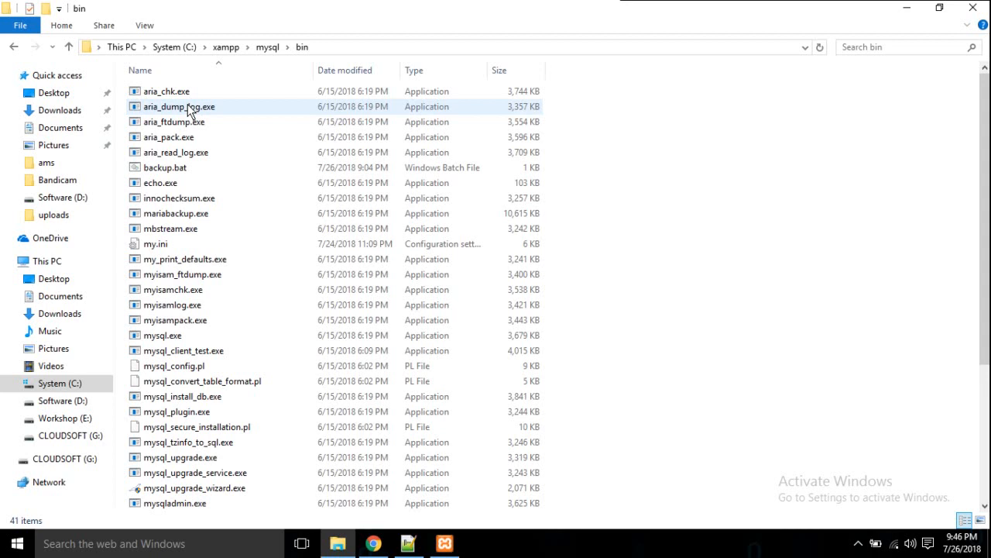
scroll(down, 3)
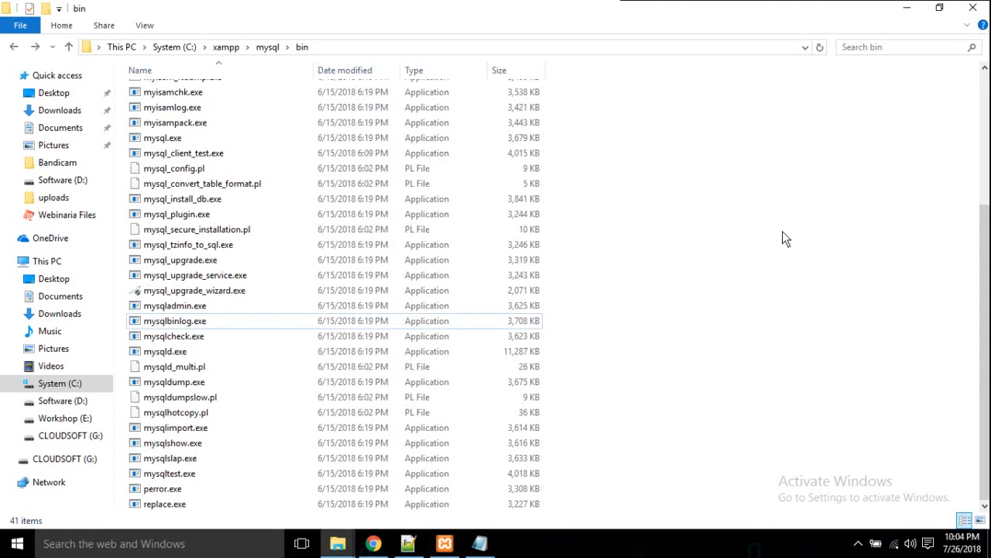
Step: Create a new text document in the bin folder and rename it MySQLBackup.bat
right_click(787, 238)
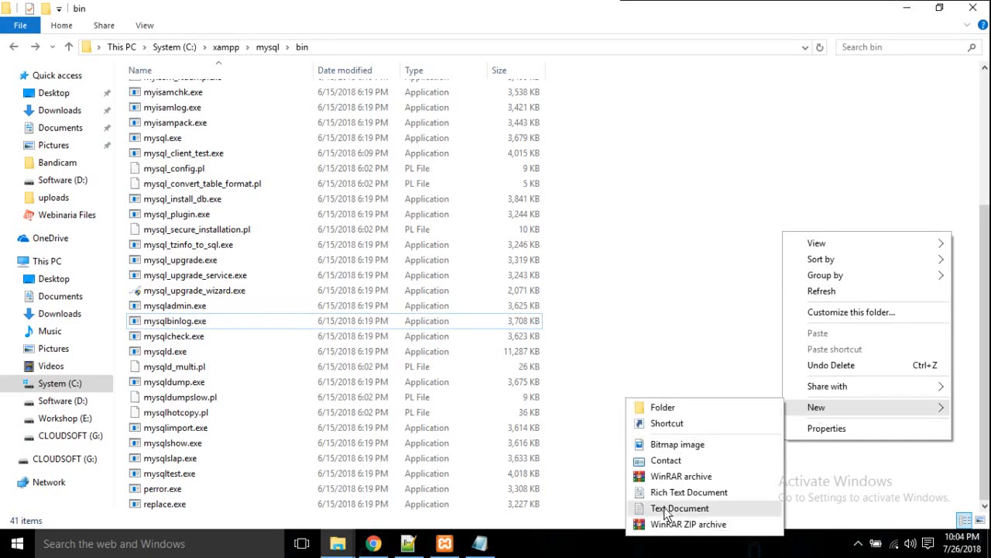
click(679, 508)
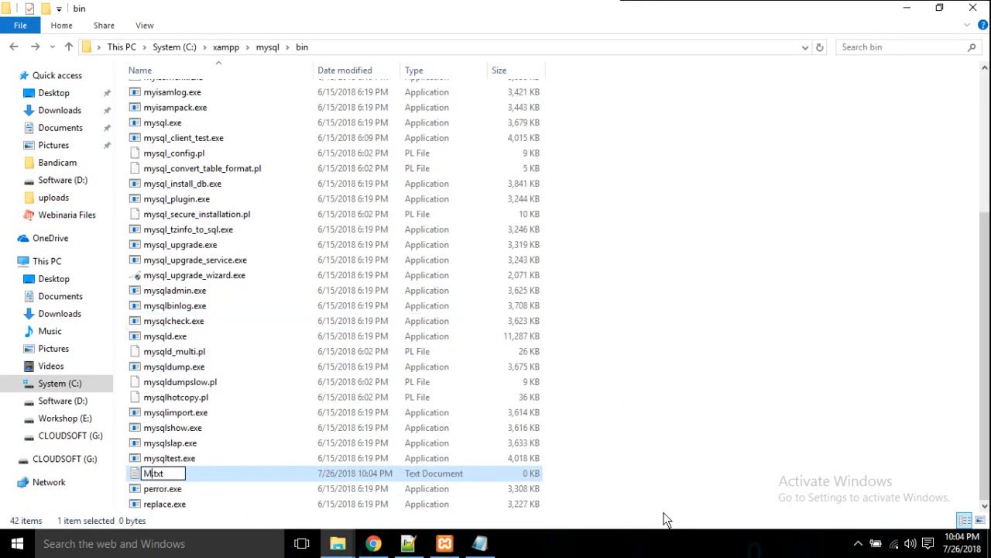
text(ySQLBackup)
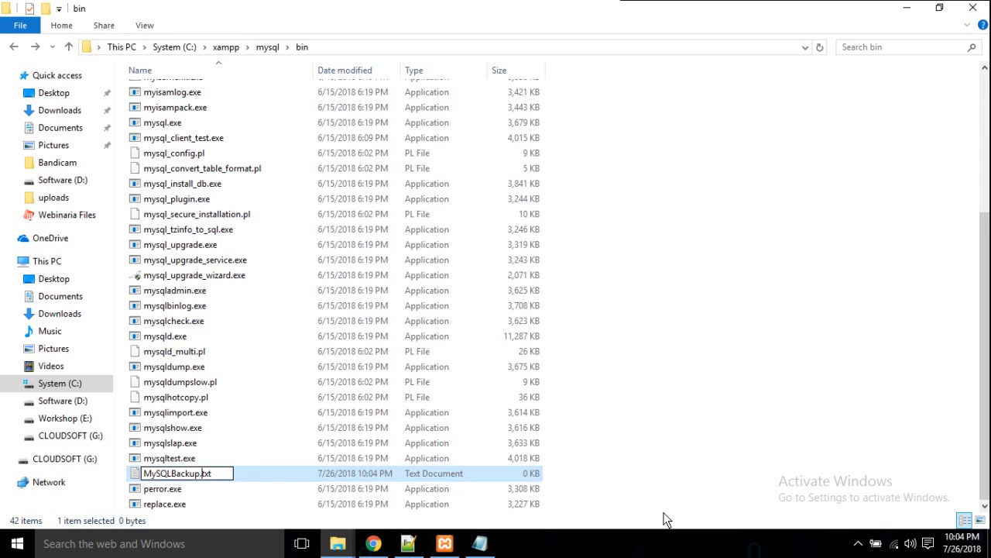
text(ba)
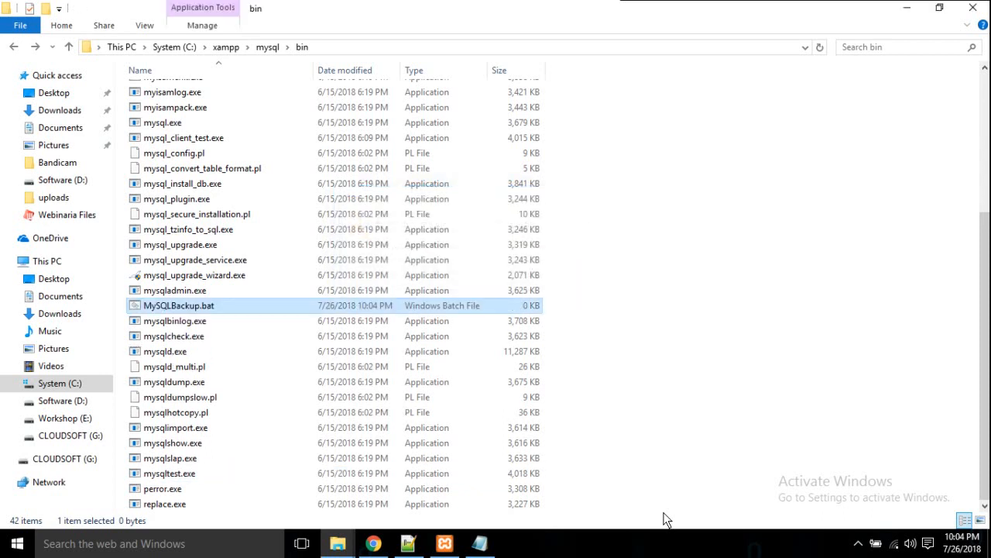
mouse_move(387, 310)
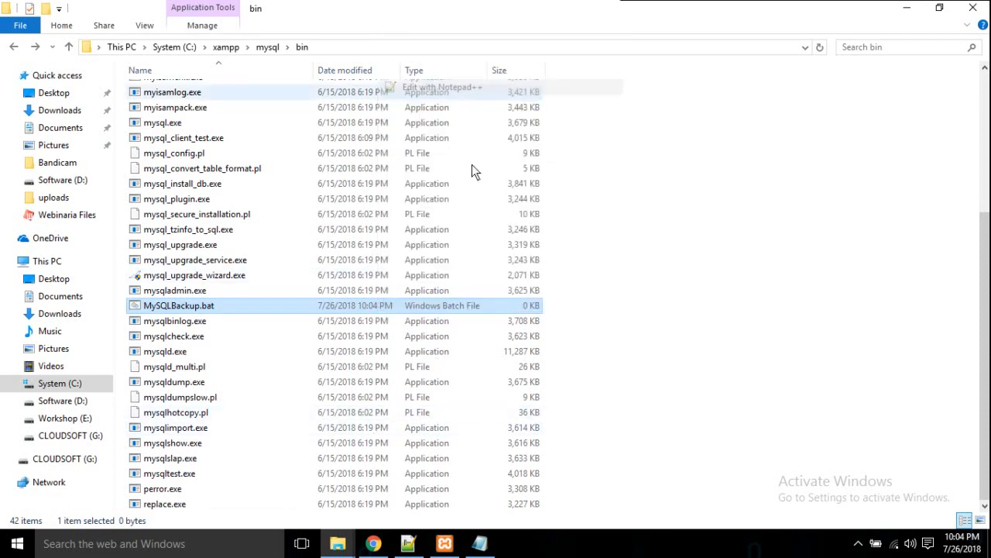
text(@echo off)
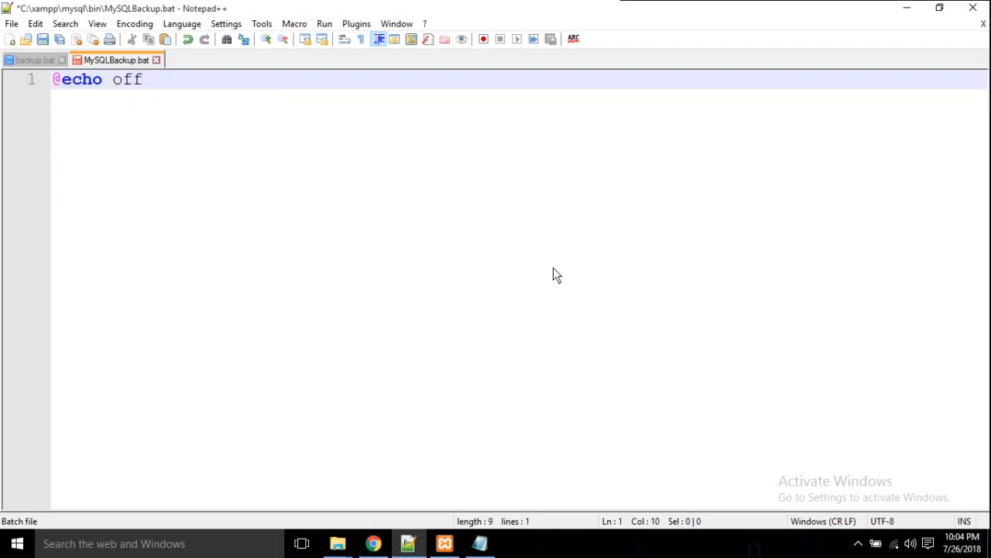
text(mys)
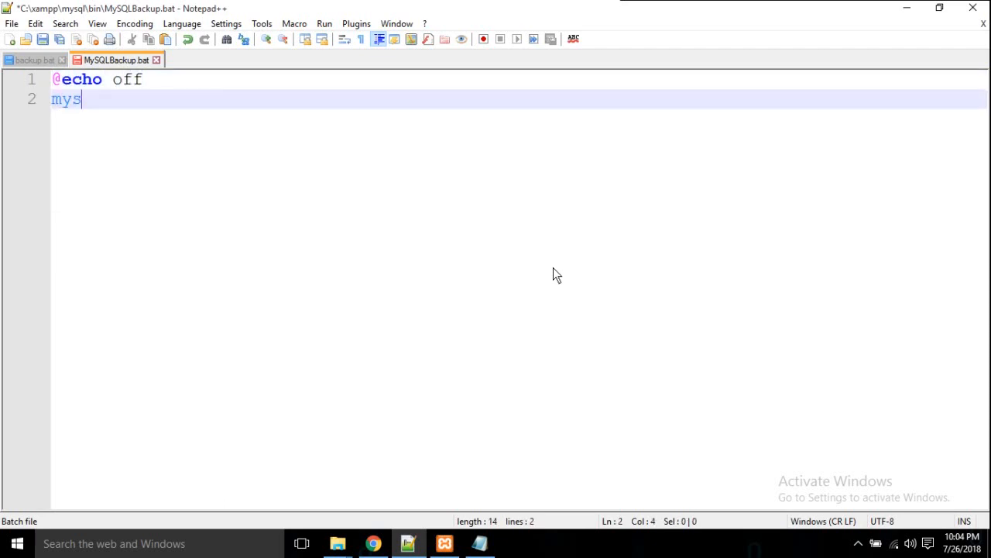
text(qldump -)
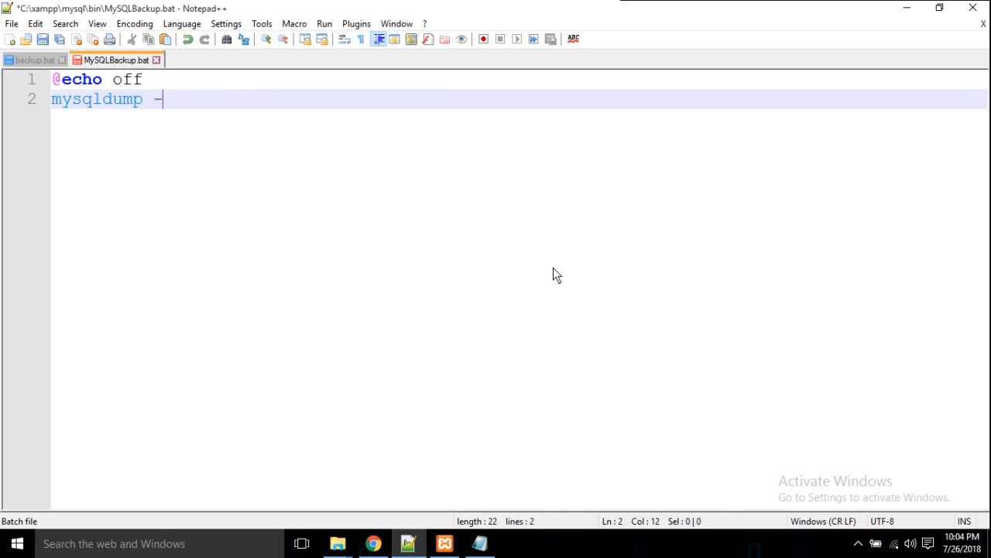
text(u)
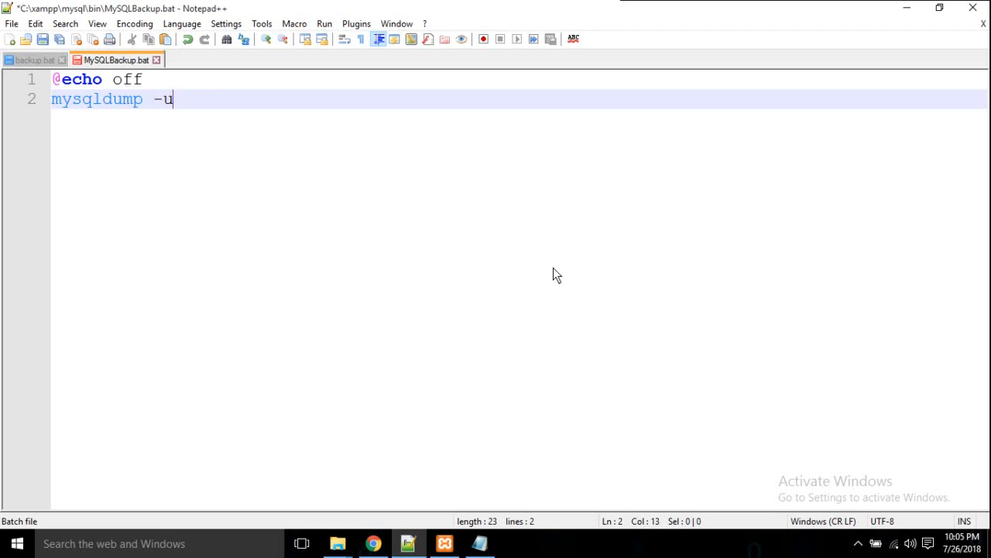
Step: Start a new phpMyAdmin user named superadmin restricted to the local host
click(375, 542)
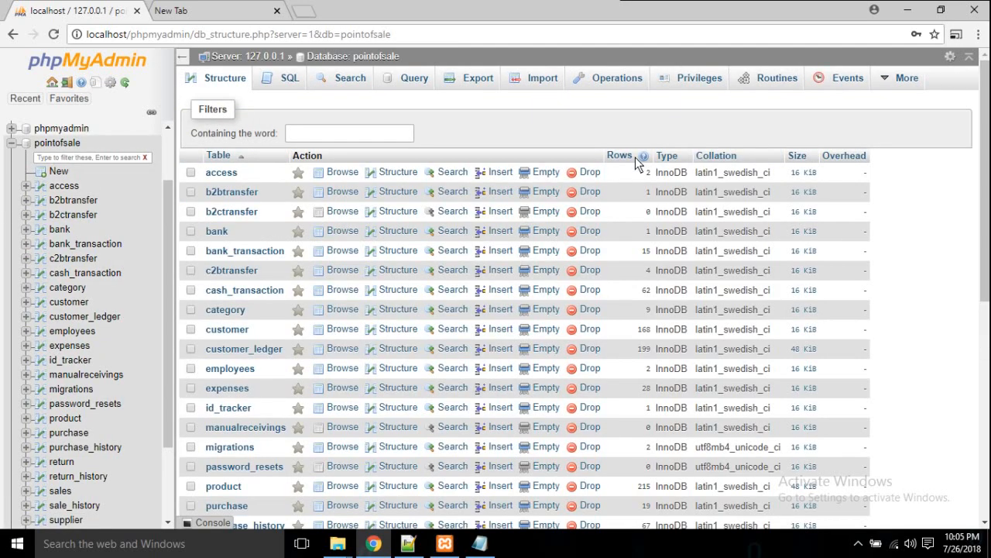
click(697, 77)
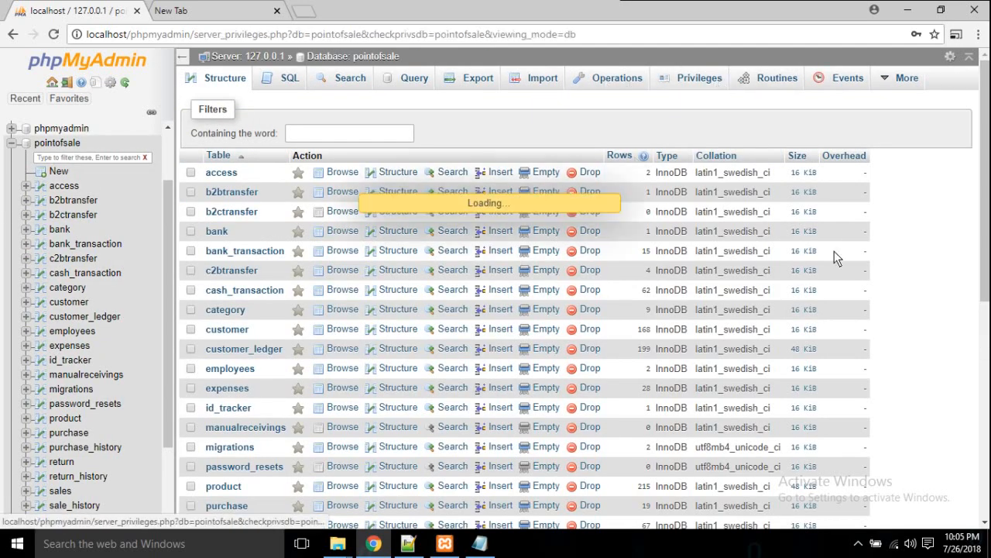
click(698, 78)
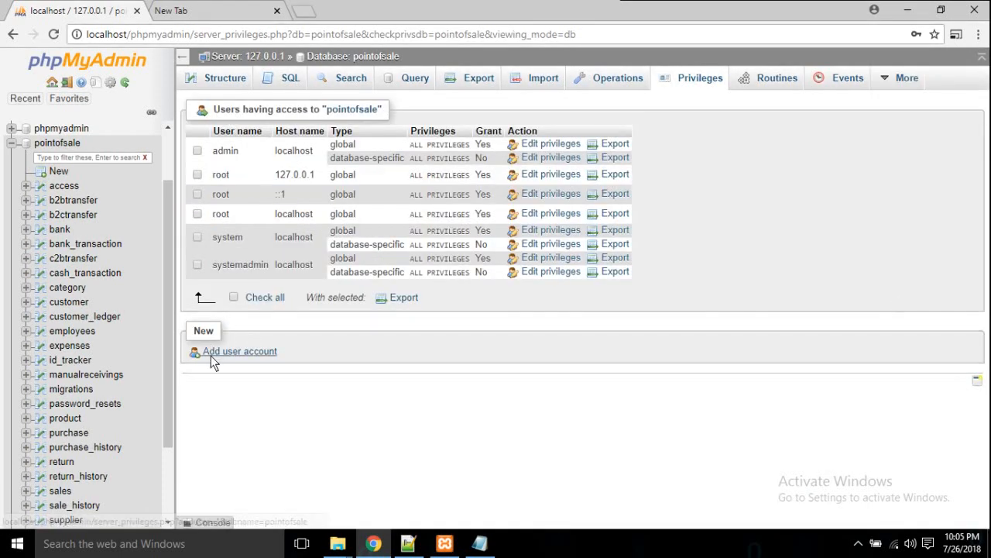
click(238, 350)
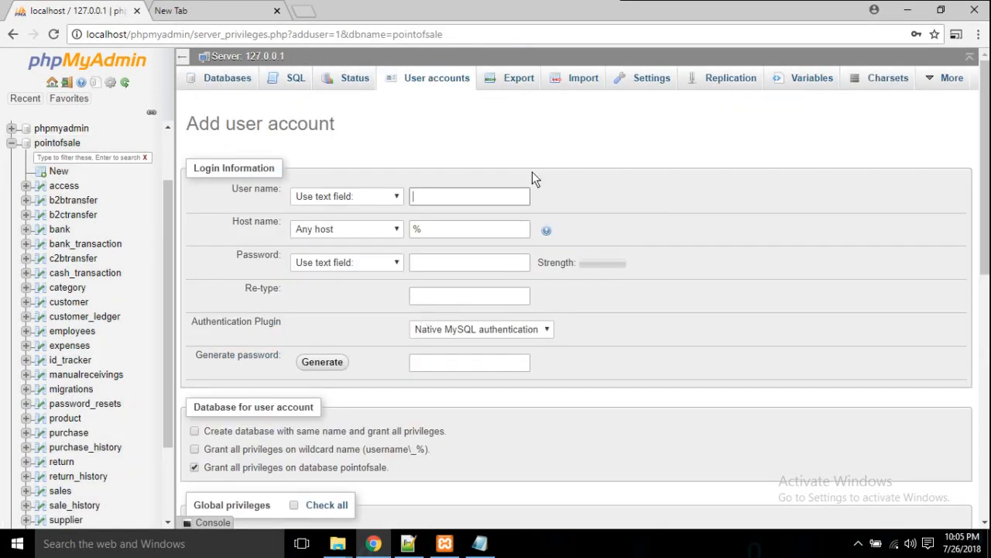
text(superadmin)
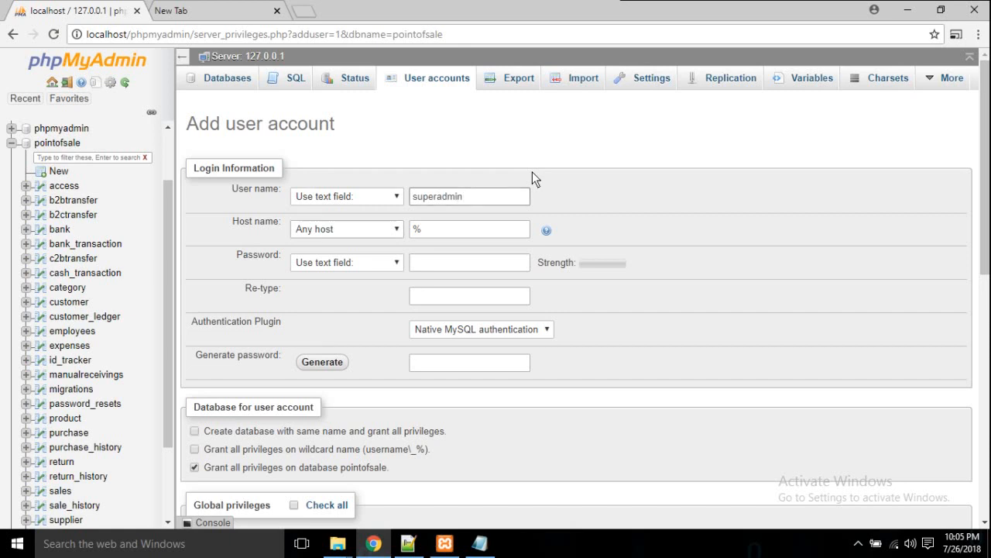
click(347, 230)
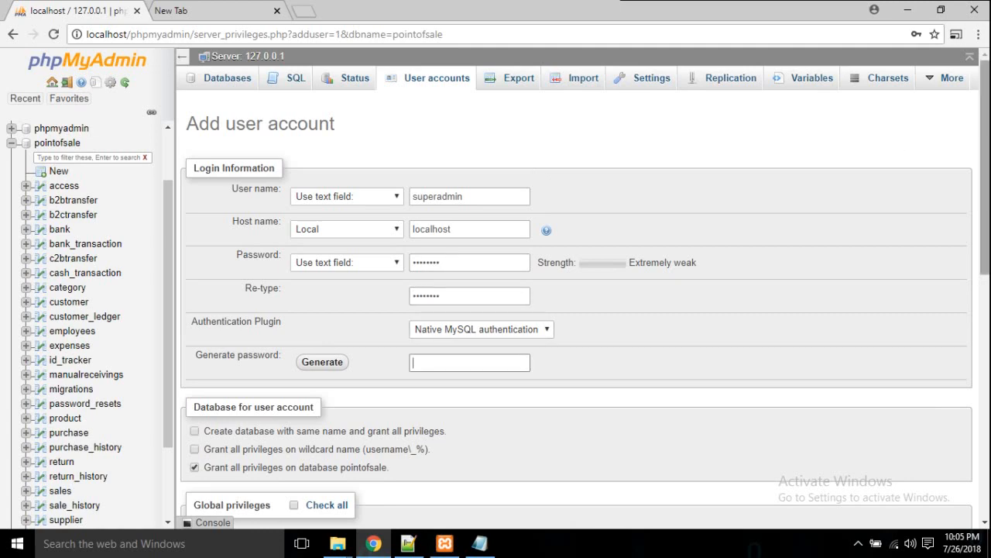
Step: Grant superadmin all global privileges and create the account
scroll(down, 3)
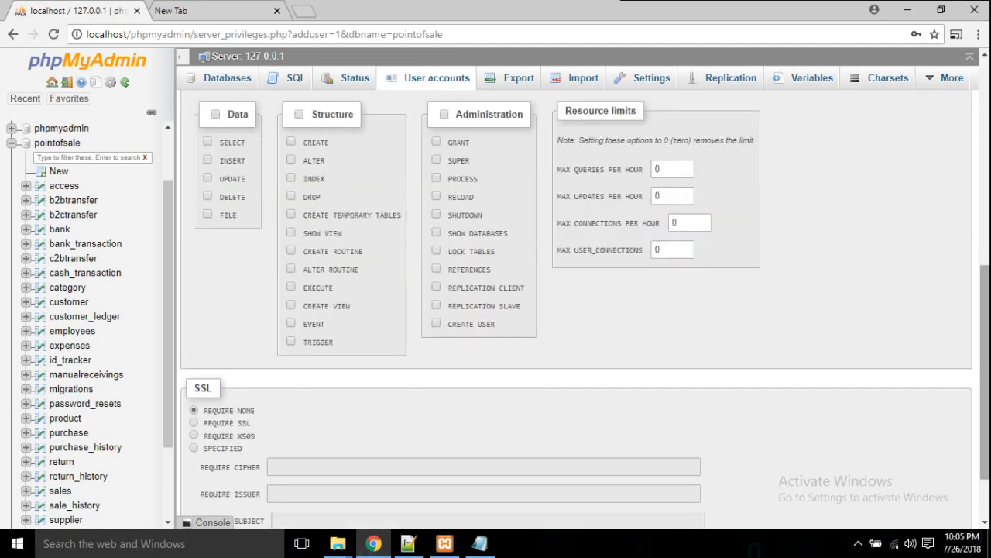
scroll(down, 3)
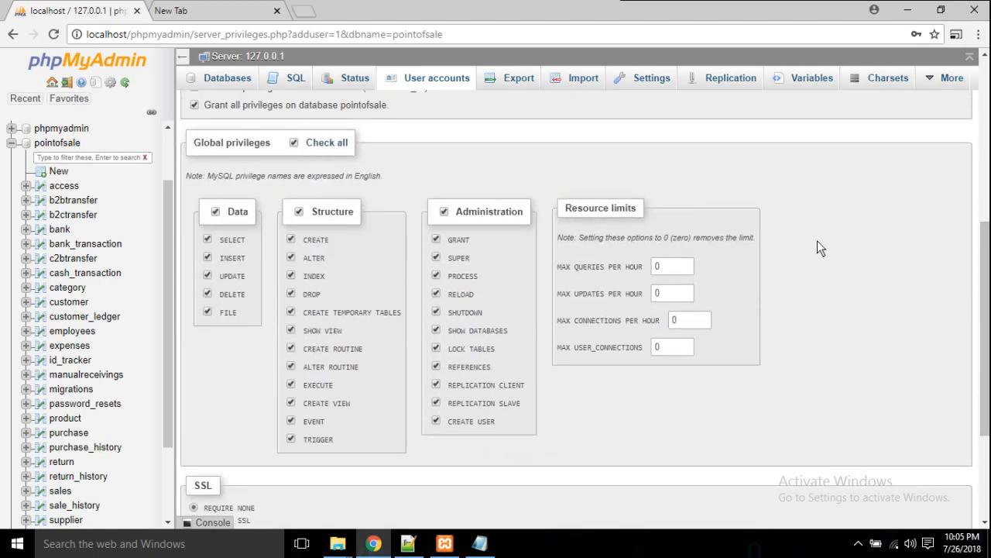
scroll(down, 3)
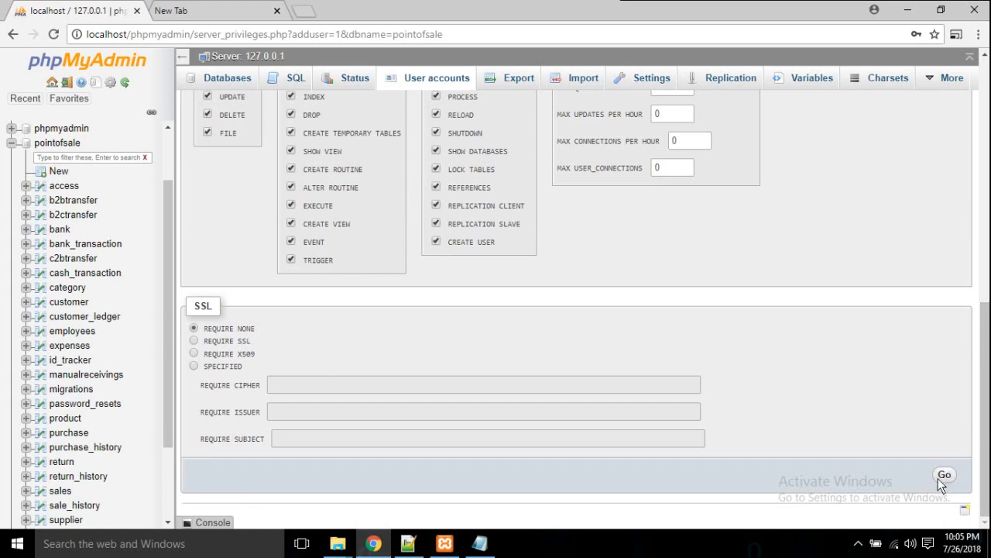
click(945, 474)
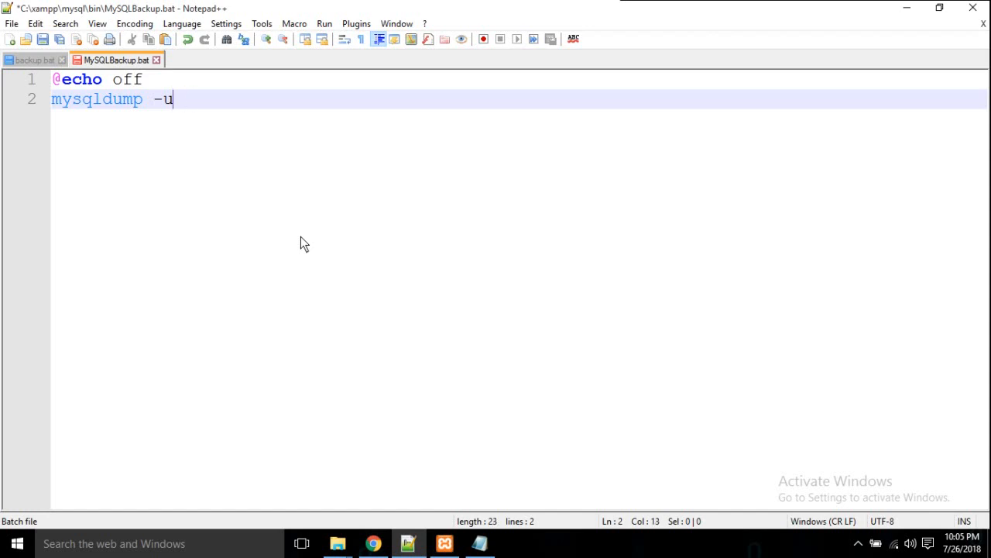
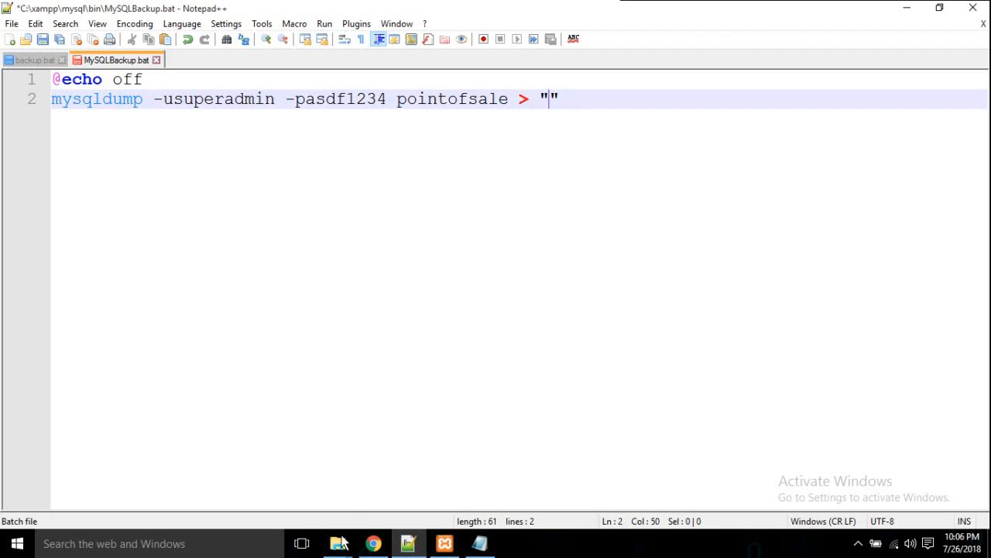
Step: Set the dump output path to "E:\backup\pos.sql" and save the batch file
click(338, 542)
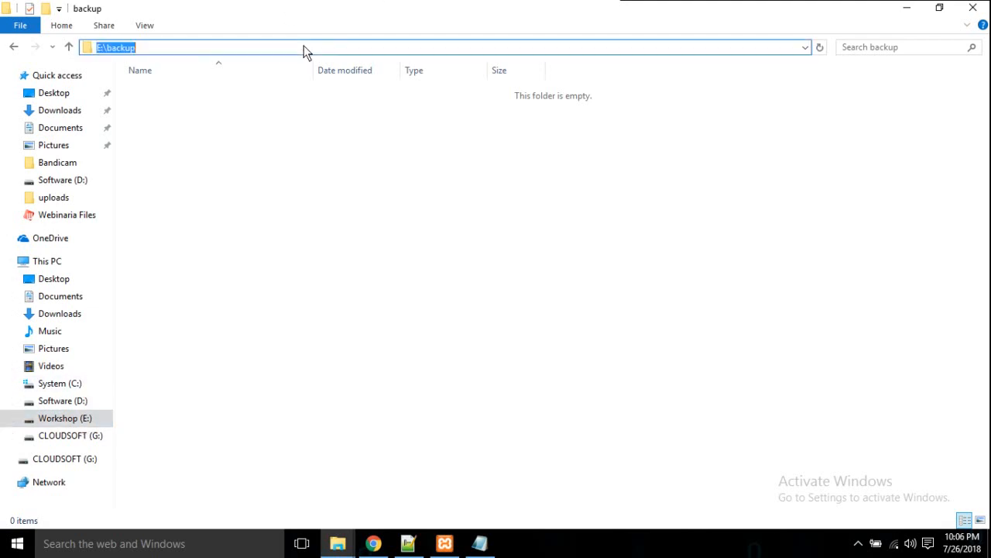
mouse_move(432, 527)
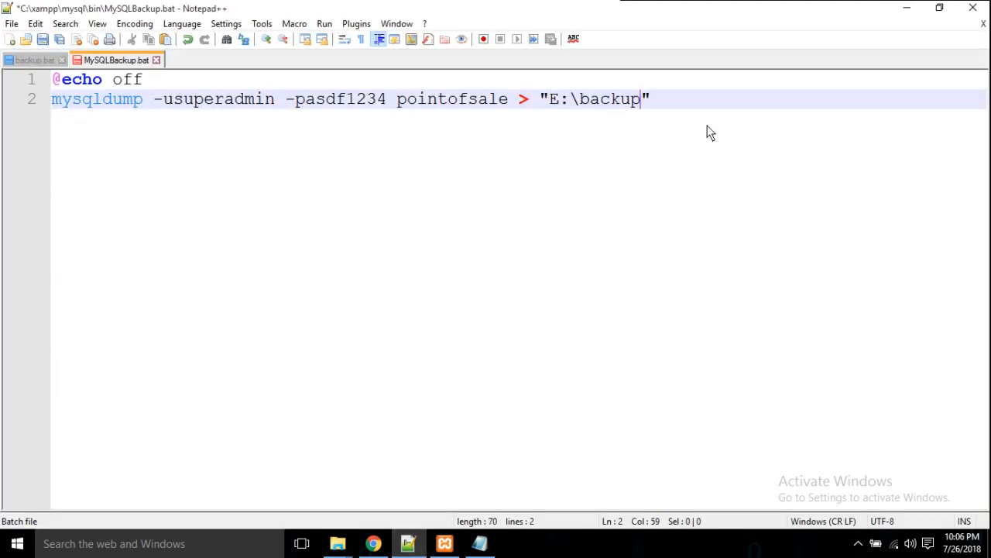
text(\)
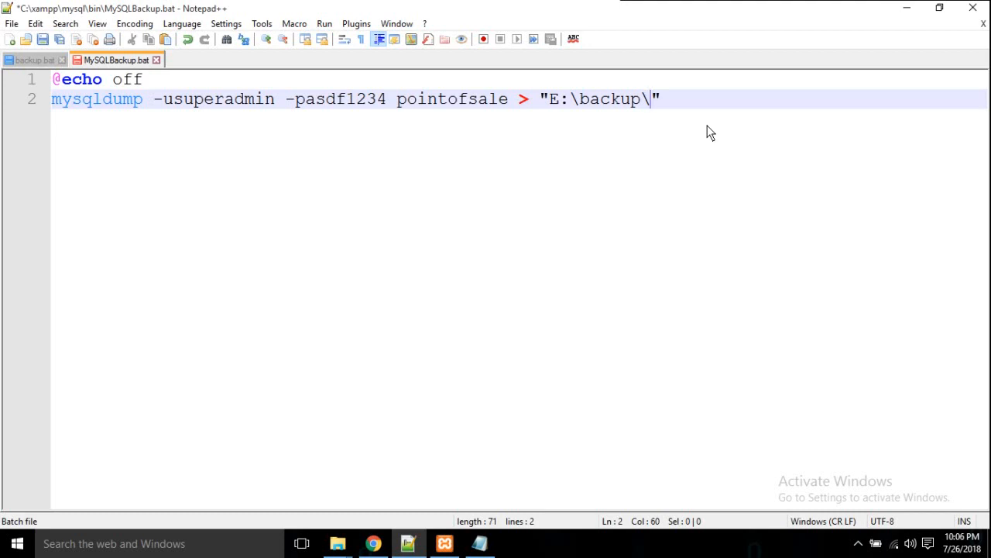
text(point)
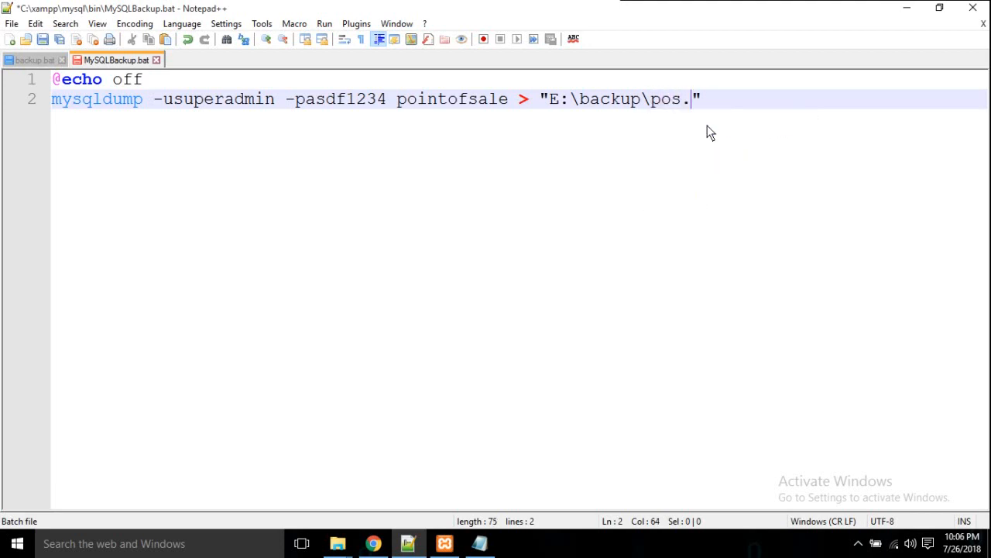
text(sql)
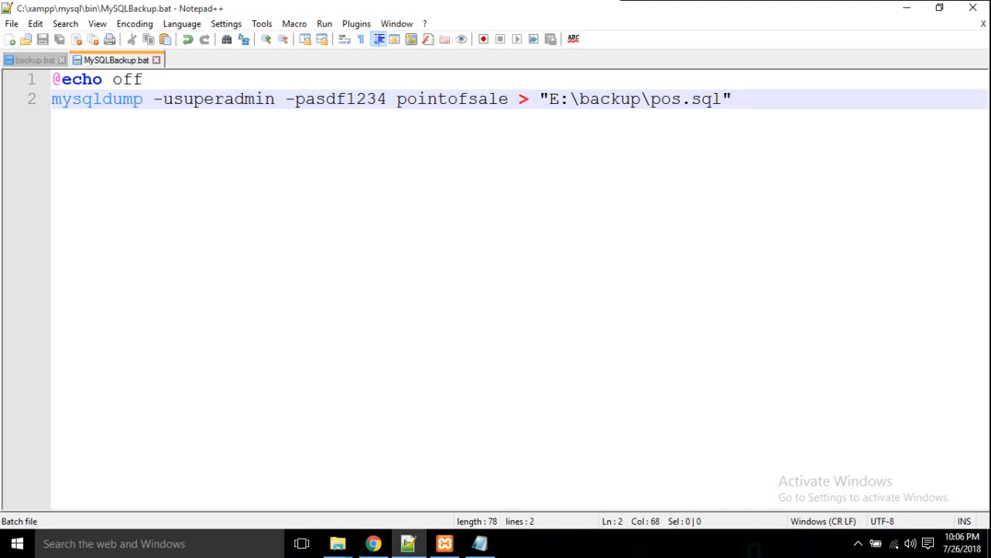
Step: Run MySQLBackup.bat from the bin folder and confirm pos.sql appears in E:\backup
click(337, 542)
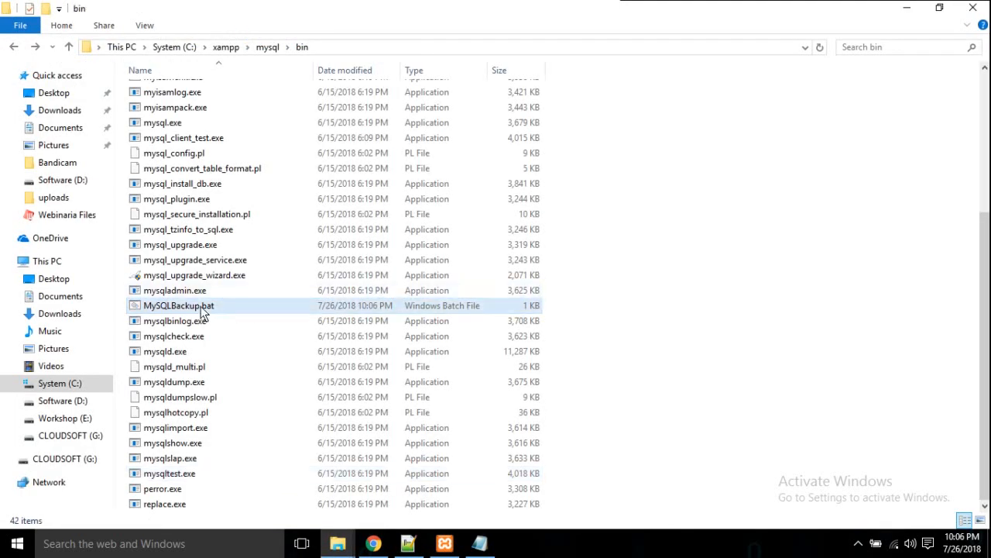
mouse_move(203, 313)
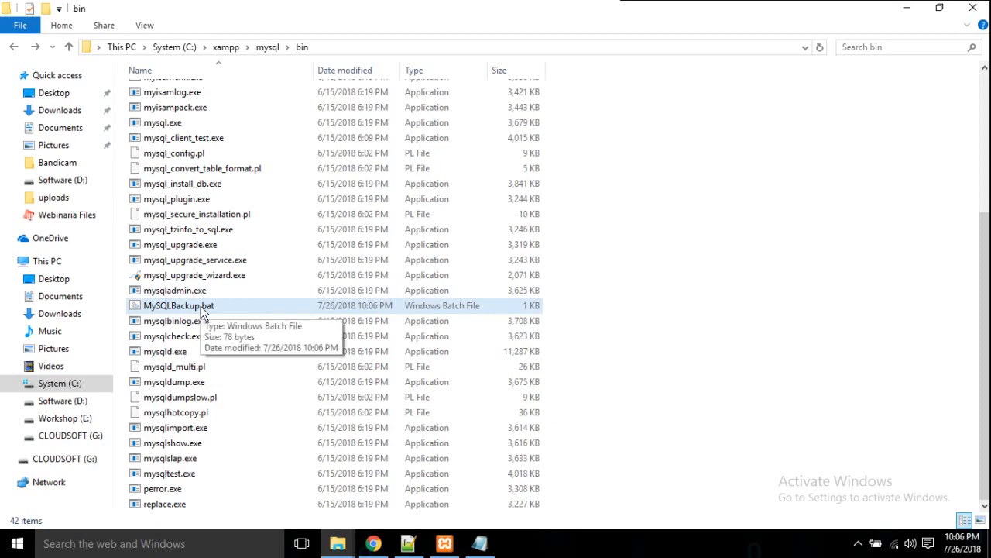
click(179, 305)
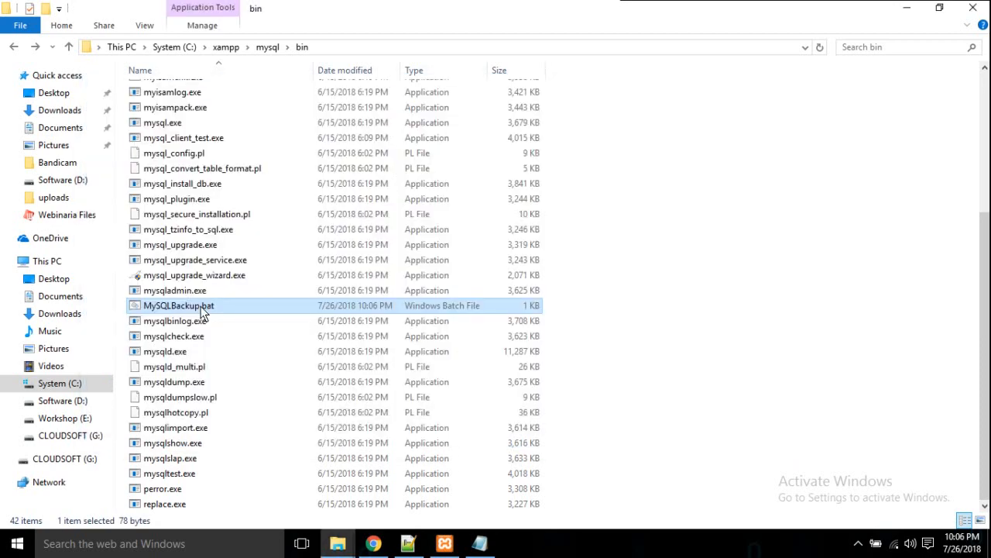
mouse_move(338, 543)
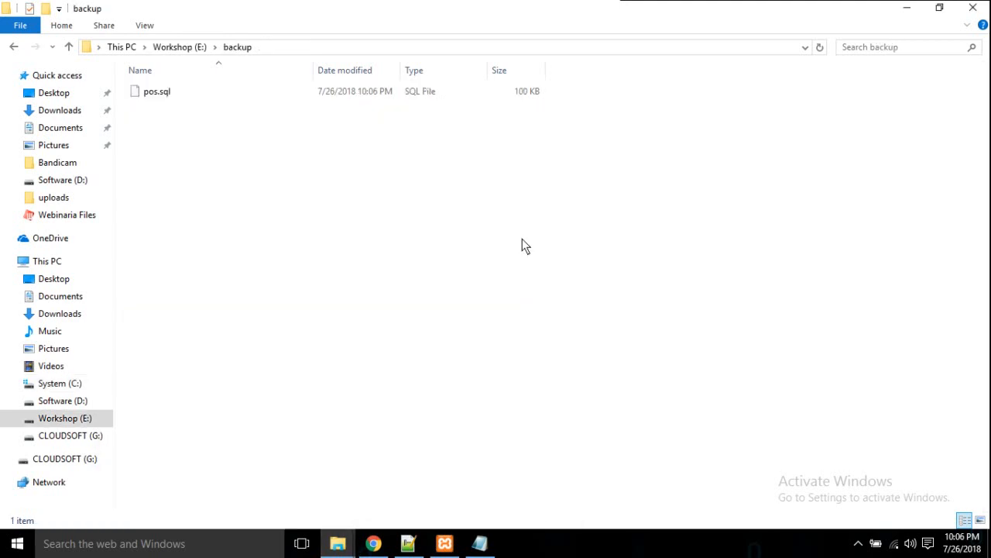
click(157, 91)
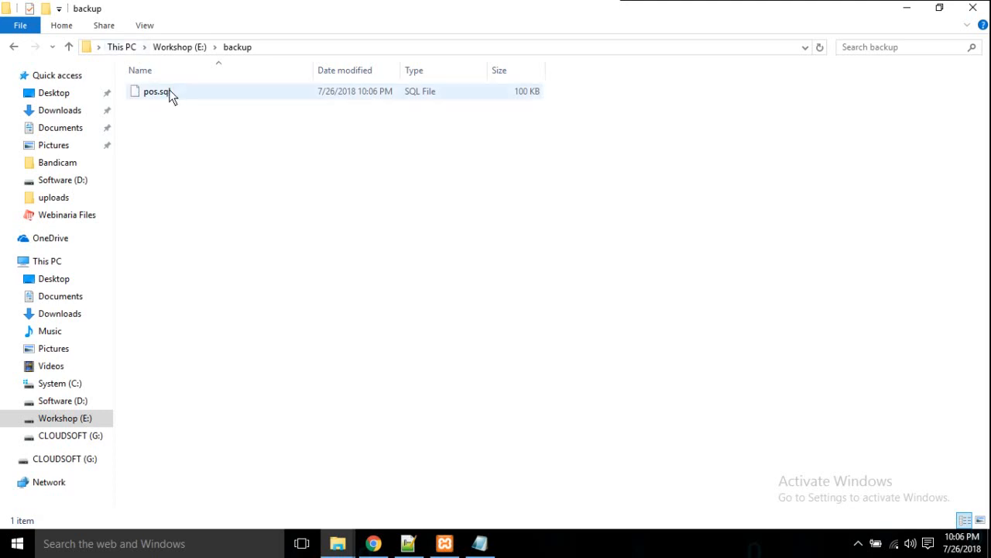
click(157, 92)
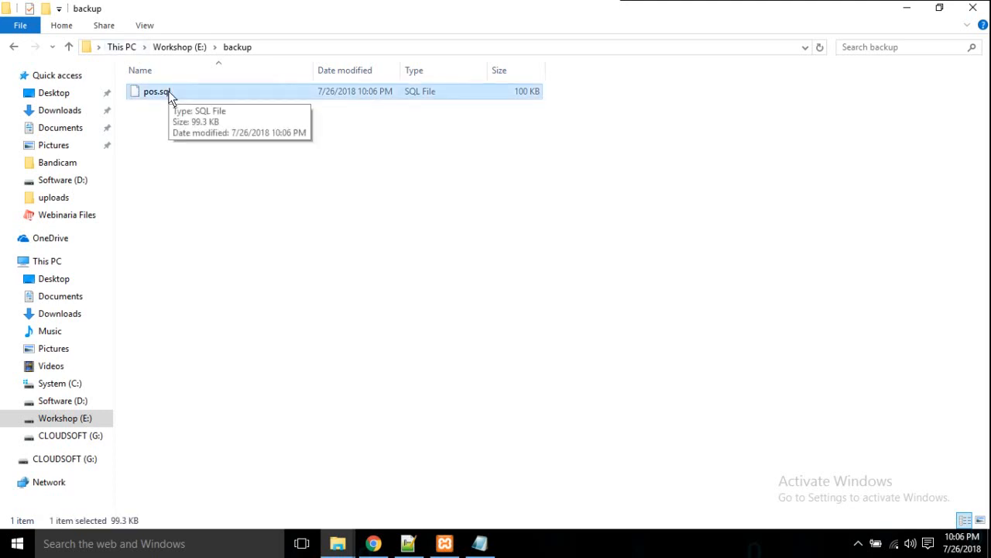
click(648, 194)
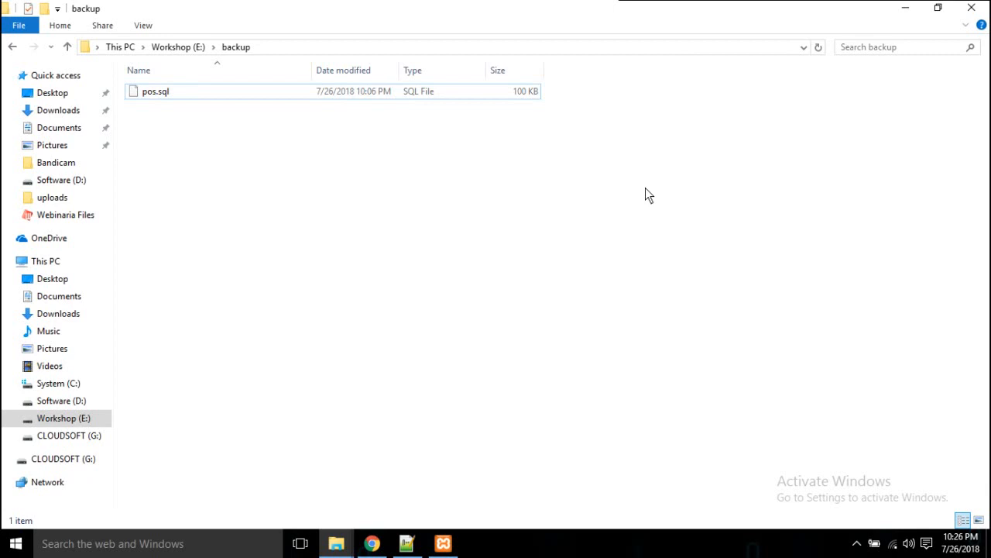
mouse_move(592, 187)
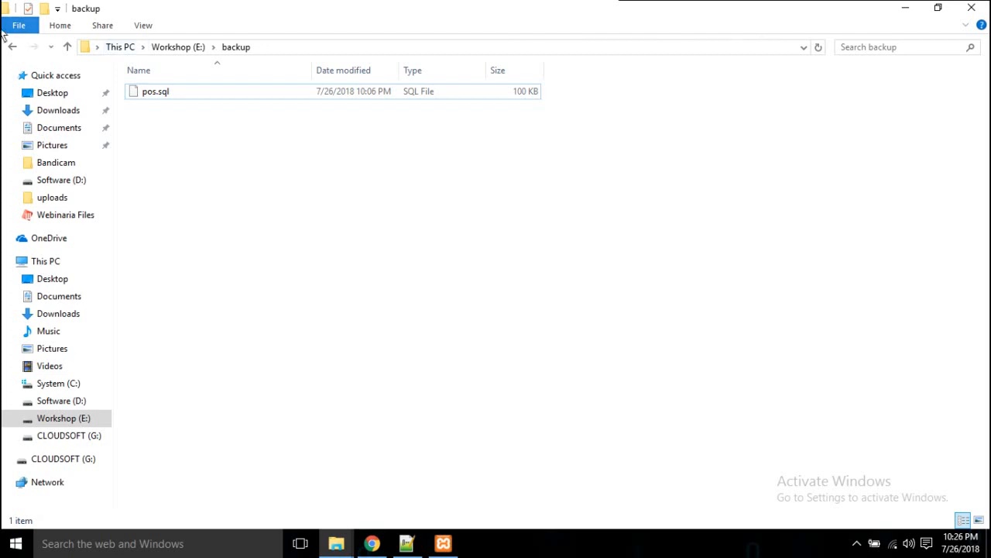
mouse_move(949, 7)
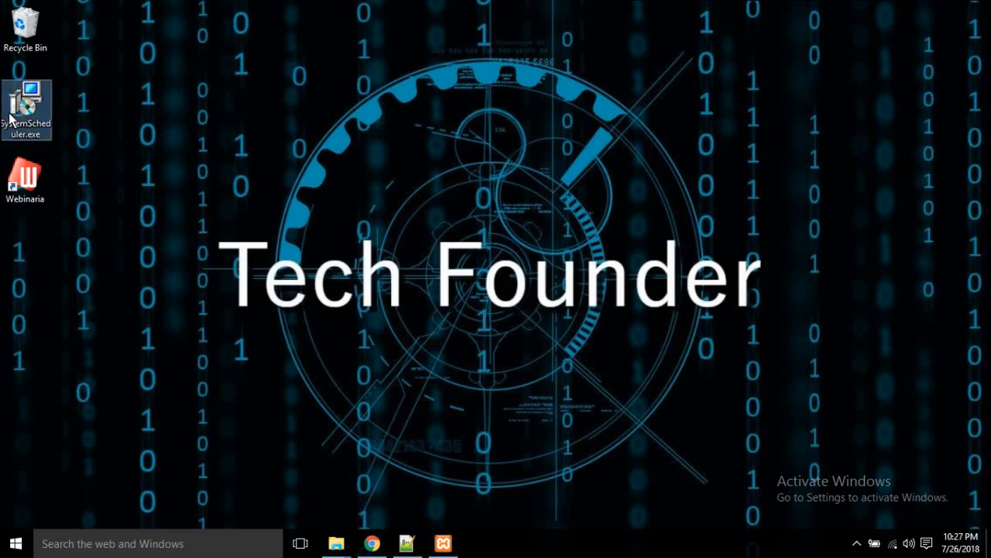
Step: Run the System Scheduler installer through to Finish, keeping start menu folder and desktop icon
double_click(25, 108)
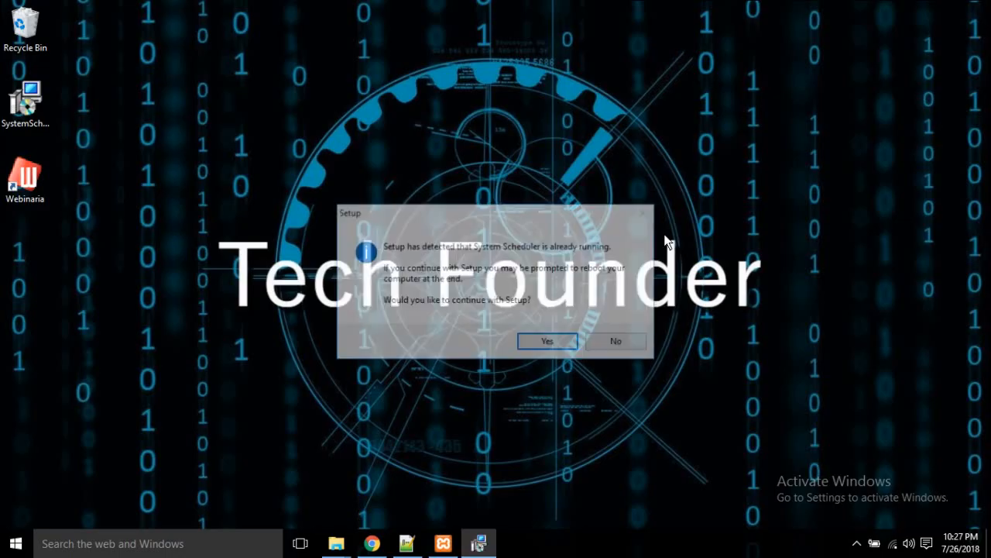
click(547, 341)
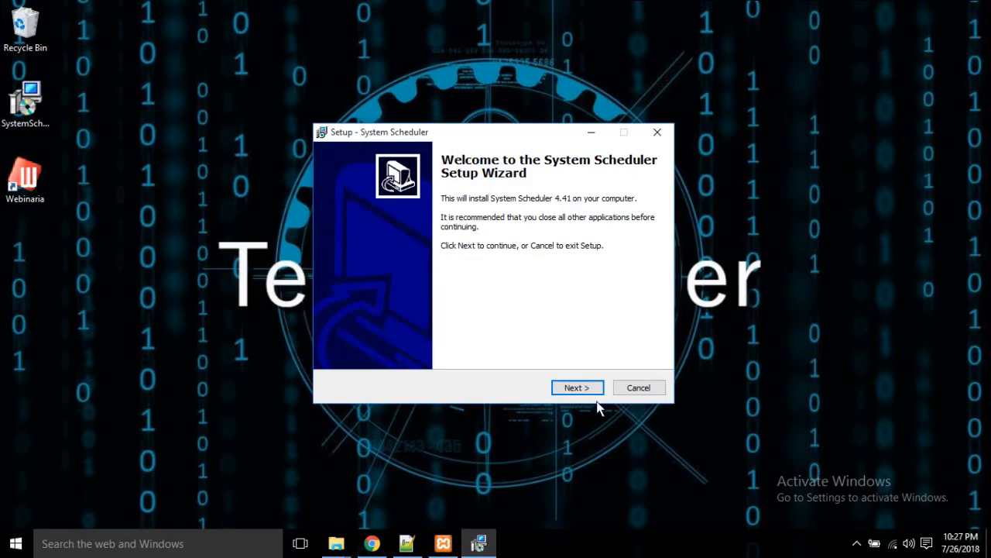
click(577, 387)
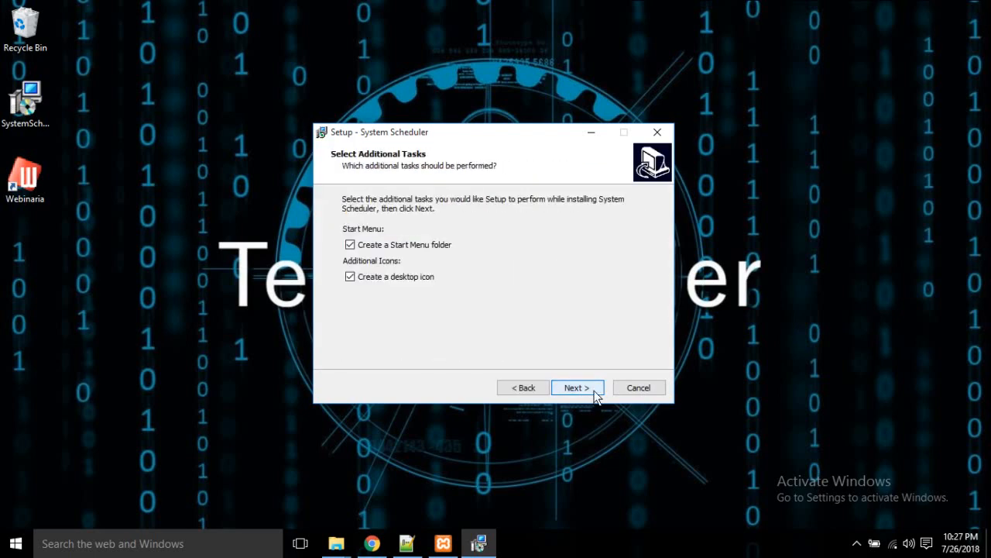
click(577, 387)
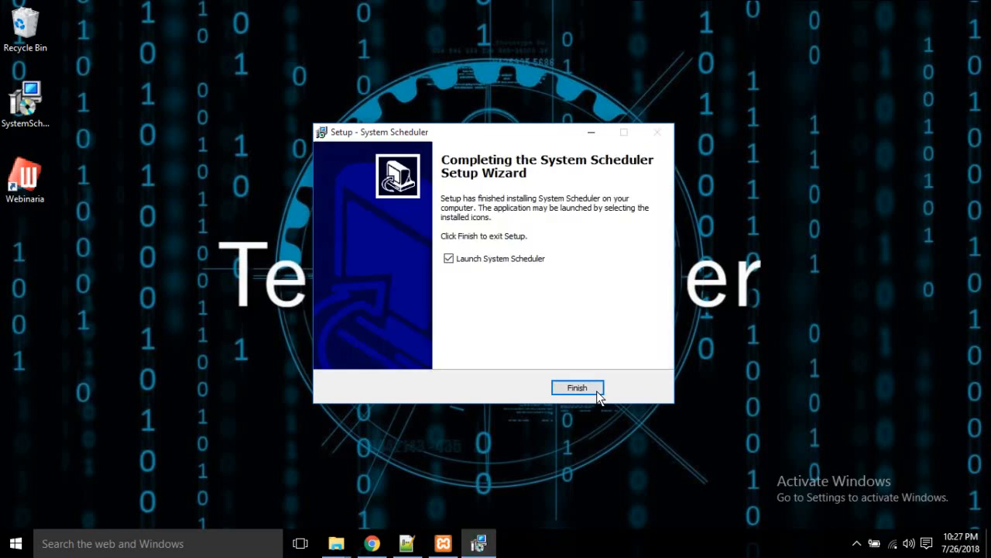
click(577, 387)
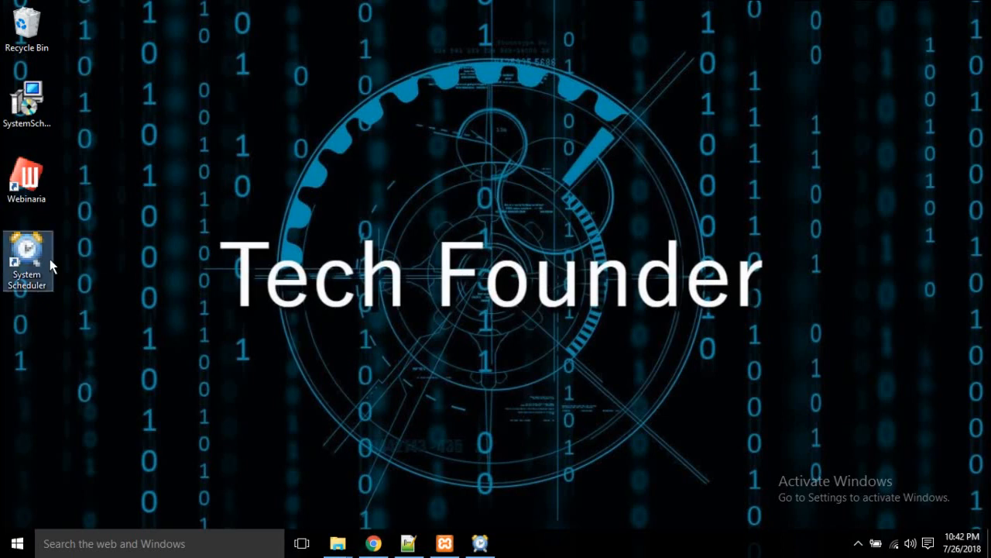
Step: Create a Backup event running C:\xampp\mysql\bin\MySQLBackup.bat
double_click(27, 256)
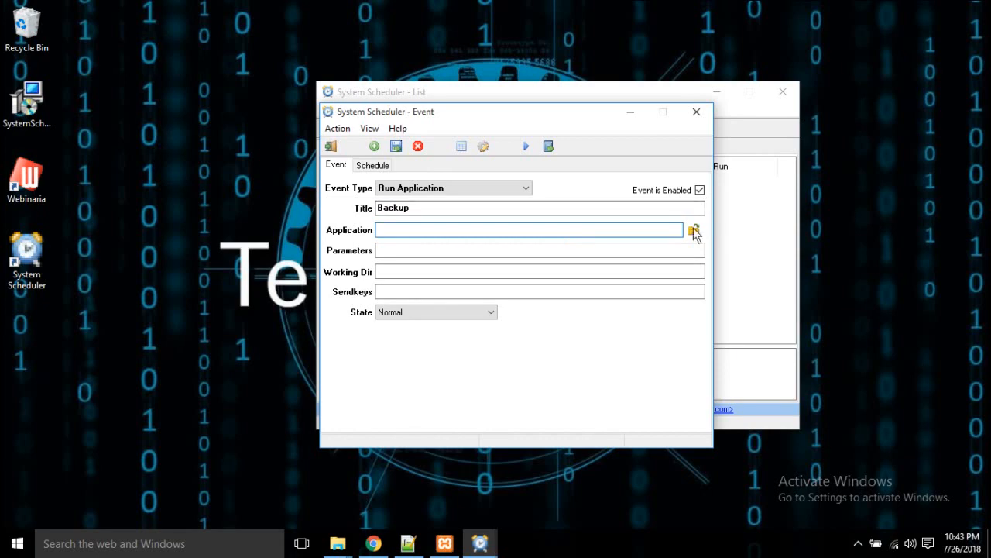
click(694, 229)
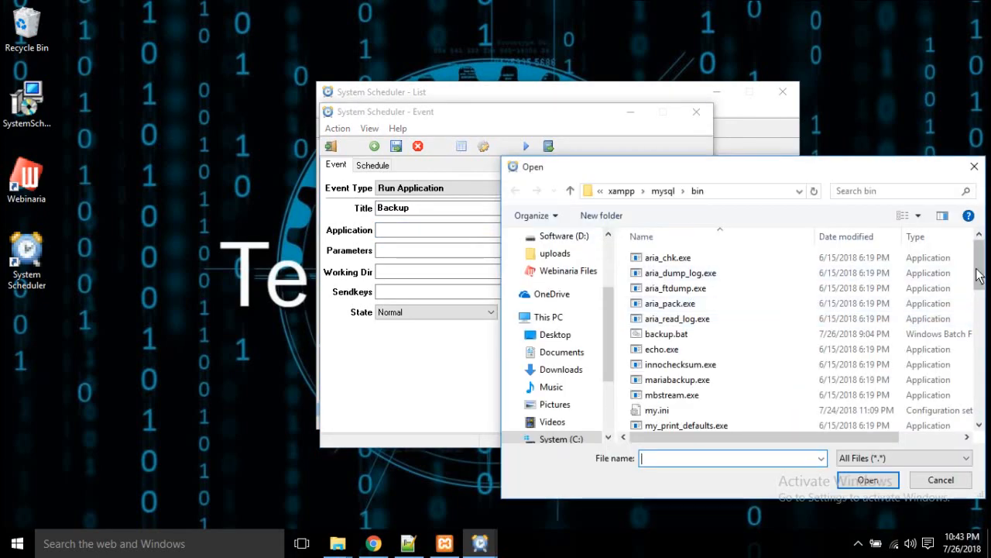
scroll(down, 3)
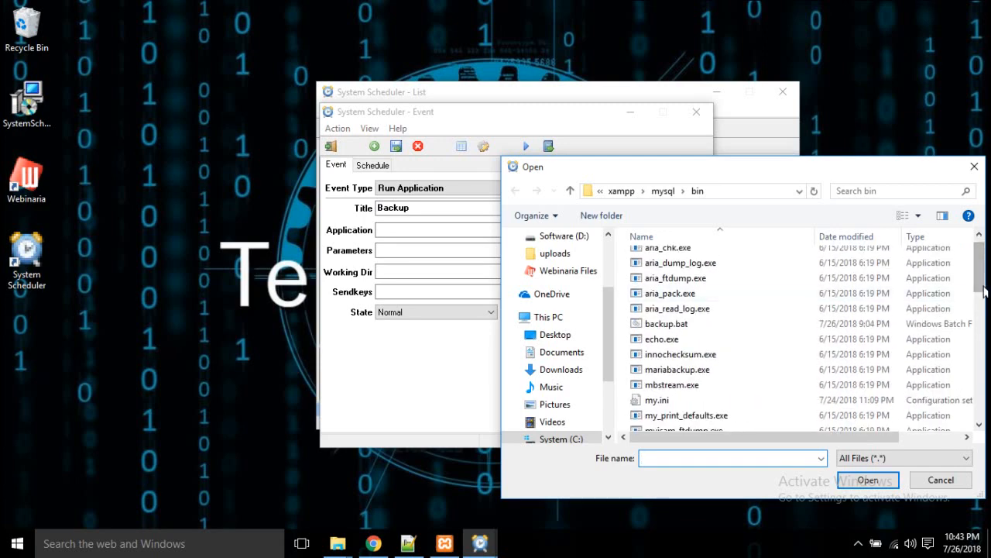
scroll(down, 3)
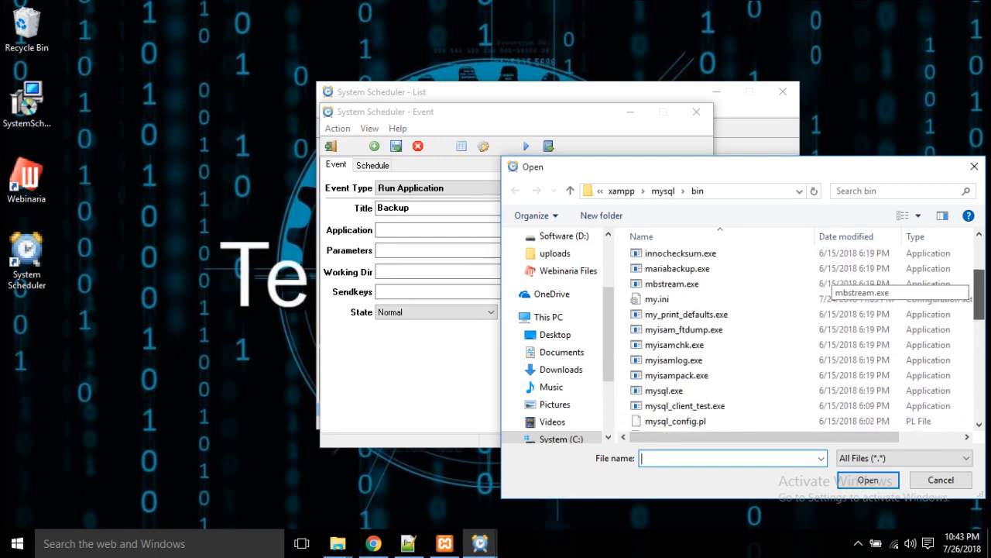
scroll(down, 3)
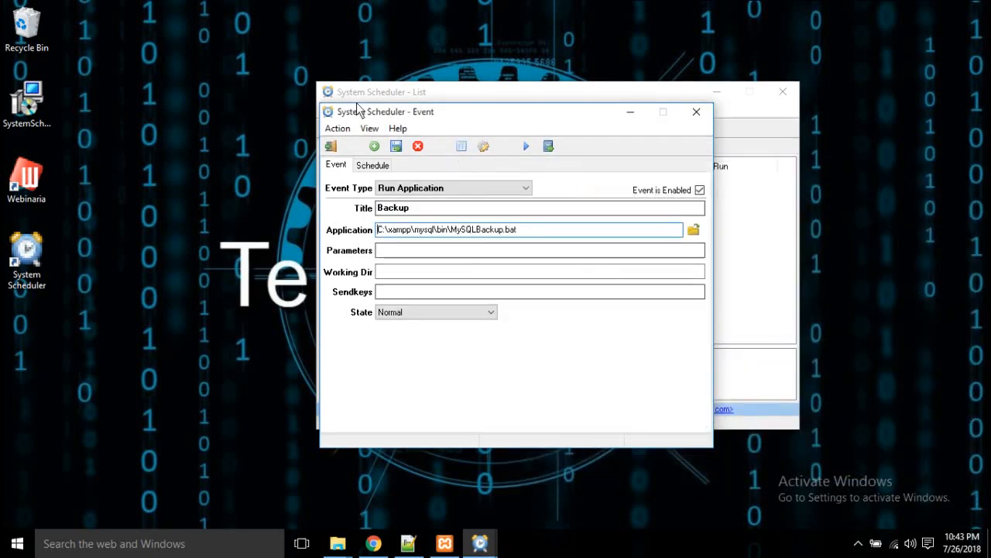
mouse_move(448, 244)
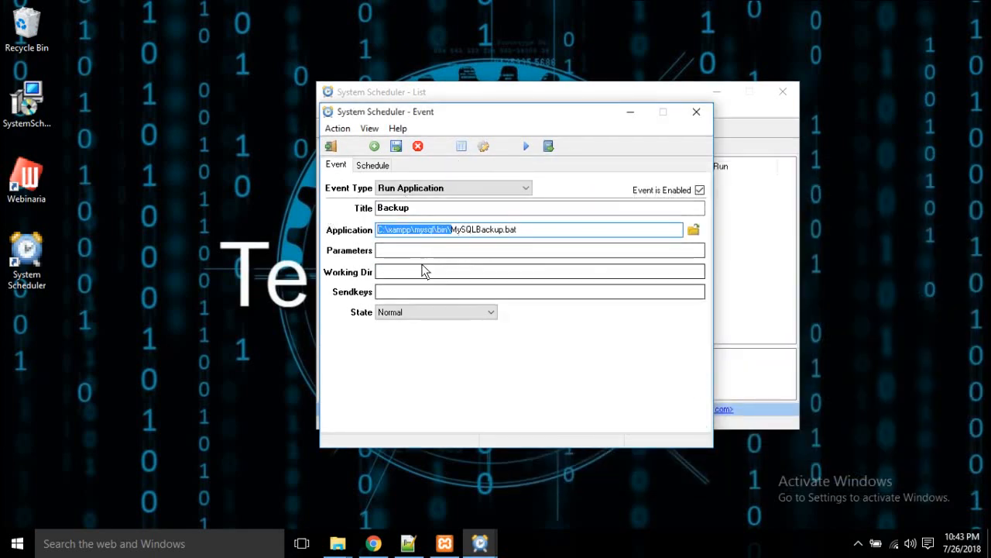
text(C:\xampp\mysql\bin\)
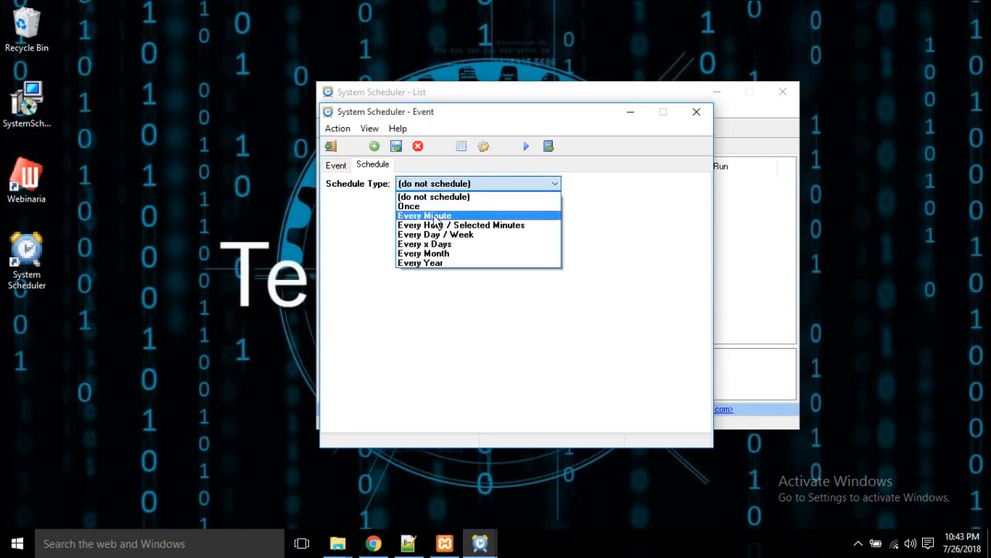
Step: Schedule the Backup event every minute, save it and close the scheduler
click(424, 215)
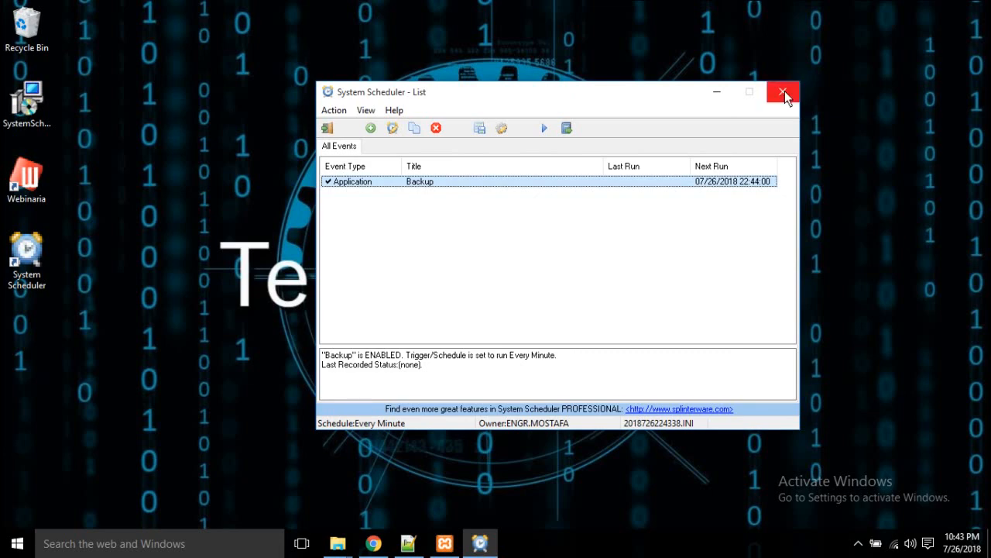
click(784, 90)
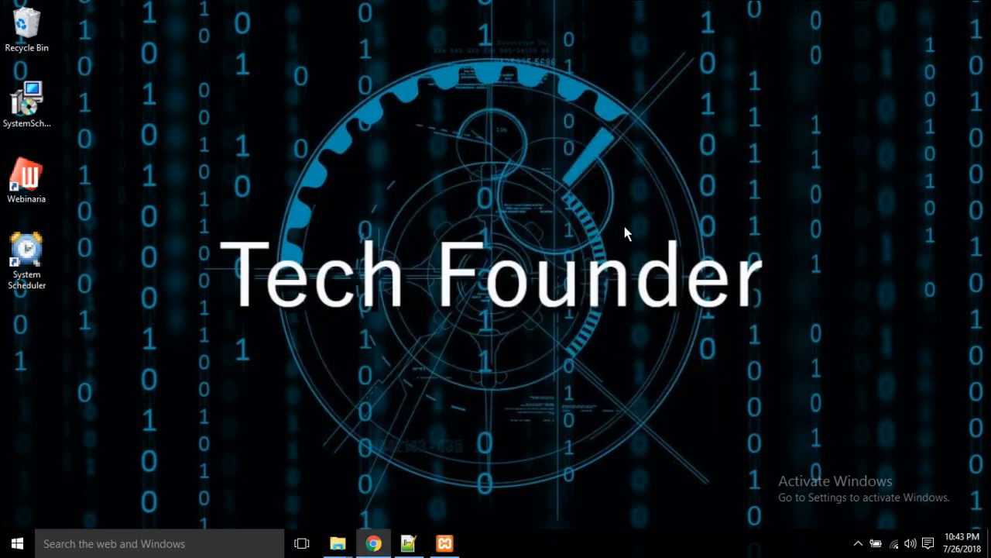
mouse_move(338, 542)
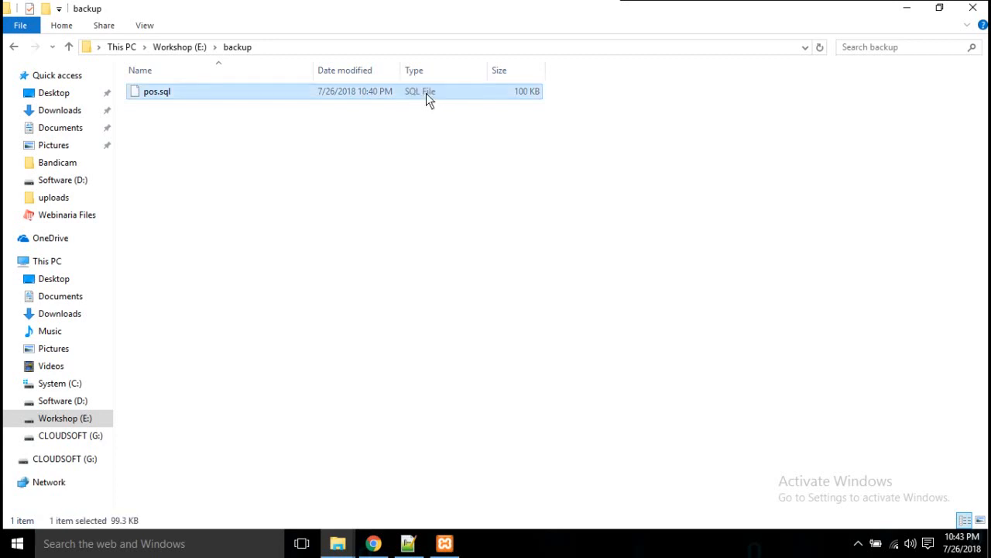
Step: Delete the old pos.sql from E:\backup so the scheduled task can write a fresh one
key(Delete)
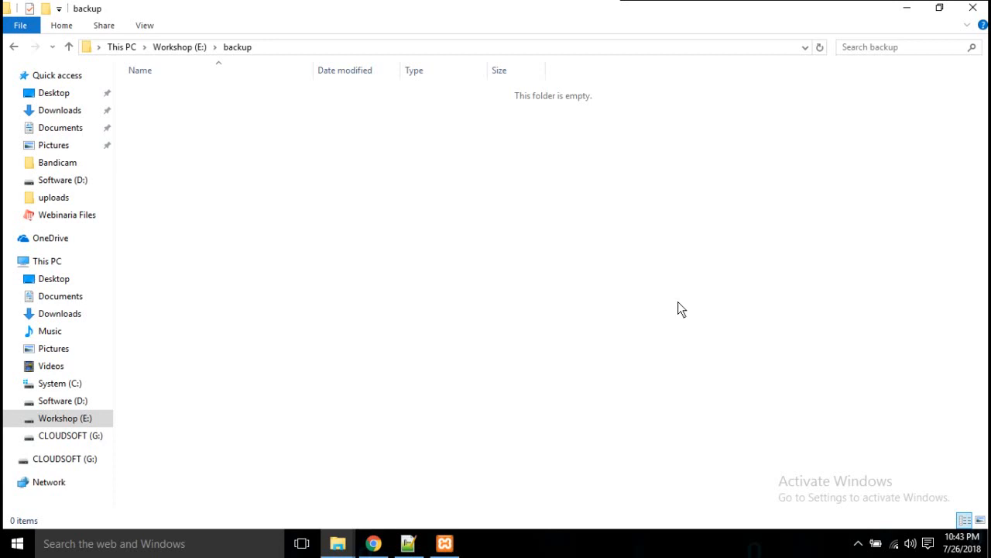
mouse_move(770, 139)
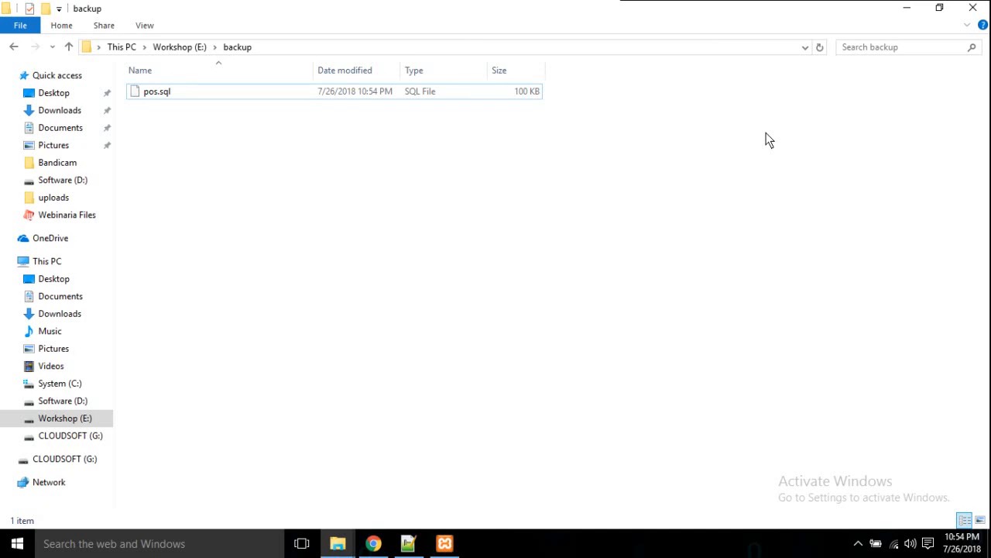
mouse_move(592, 409)
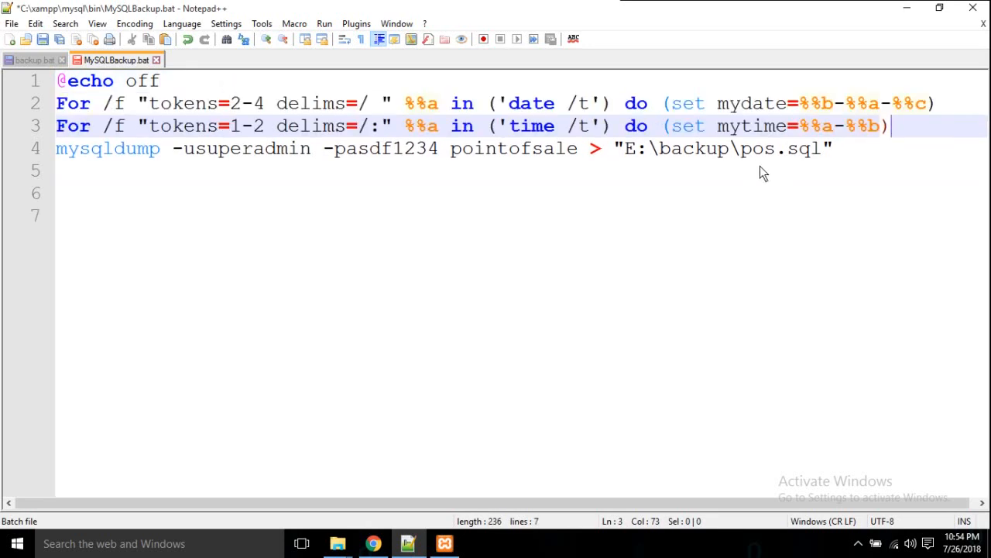
mouse_move(911, 130)
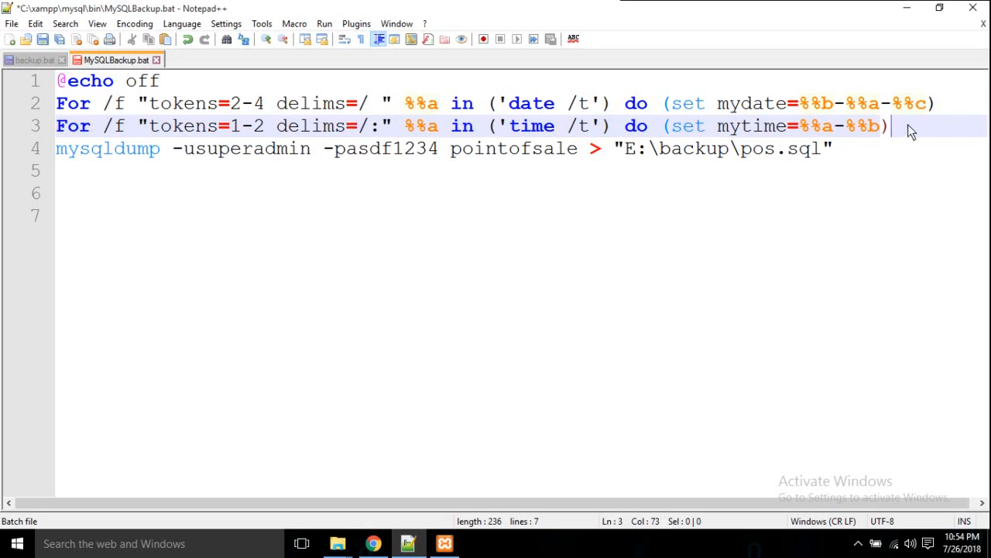
mouse_move(769, 149)
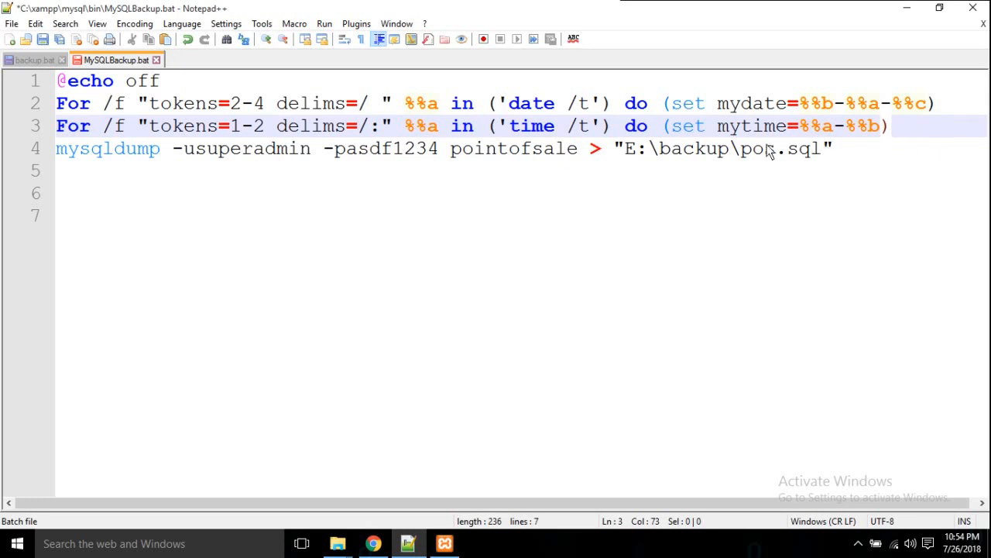
Step: Replace pos in the dump path with %mydate%_%mytime% so the .sql file is date_time-named
double_click(758, 149)
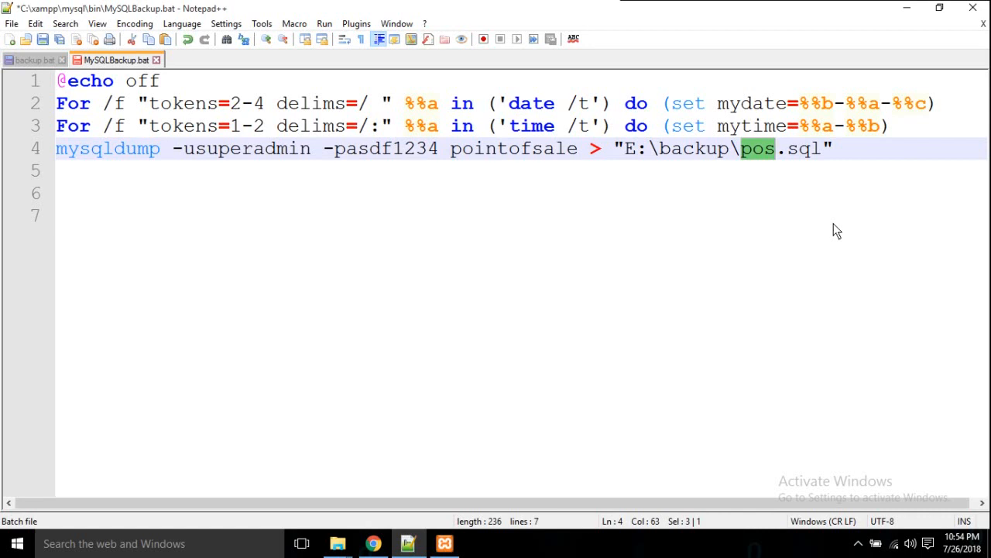
text(%mydate)
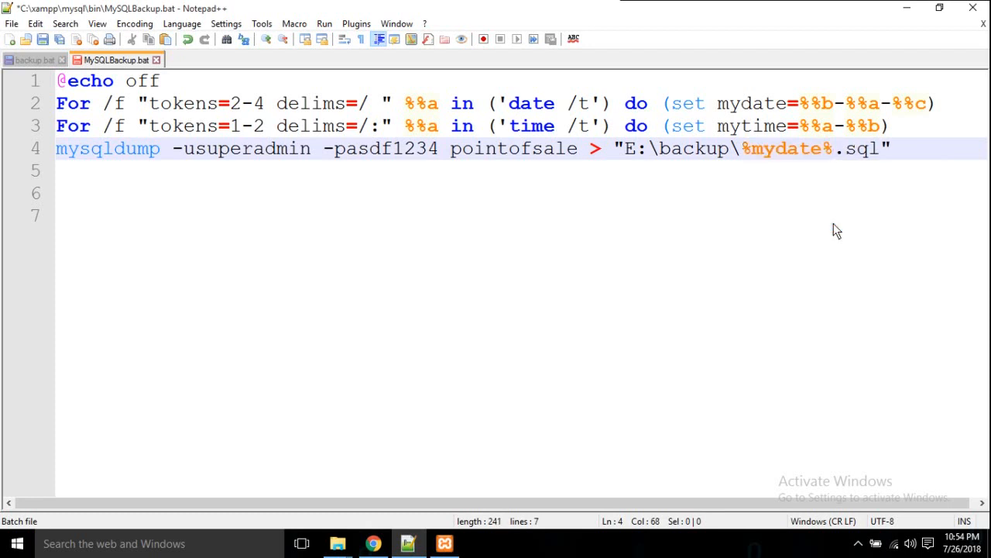
text(%my)
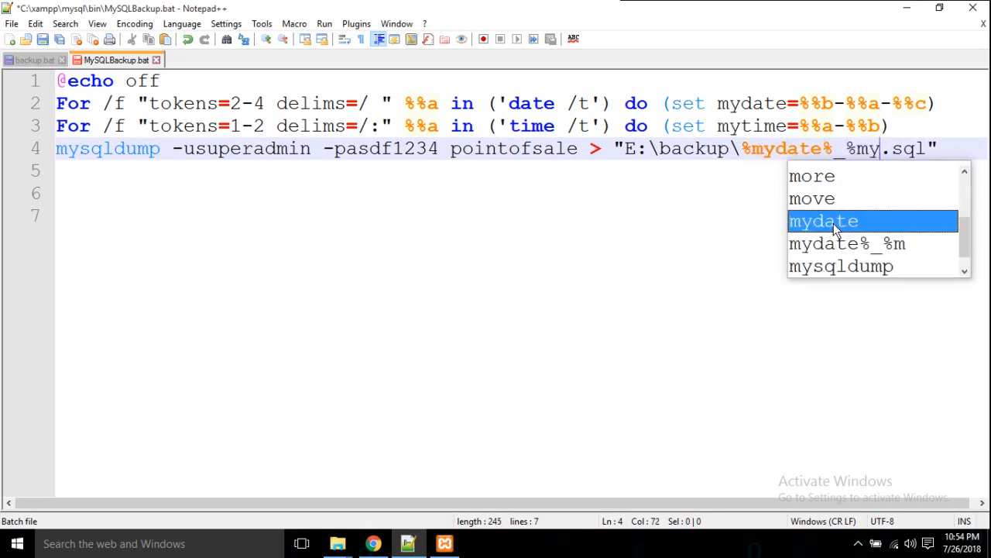
text(time%)
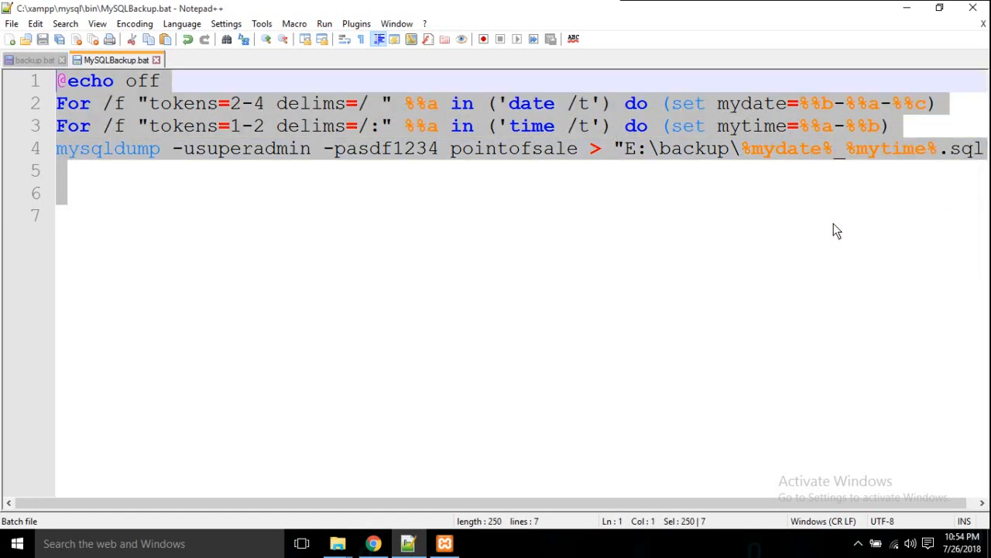
mouse_move(371, 539)
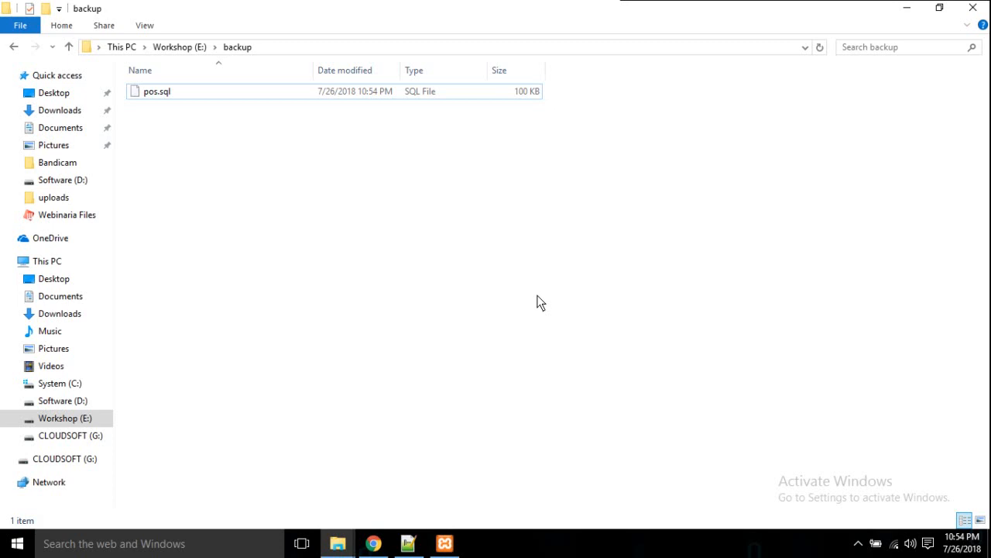
mouse_move(666, 236)
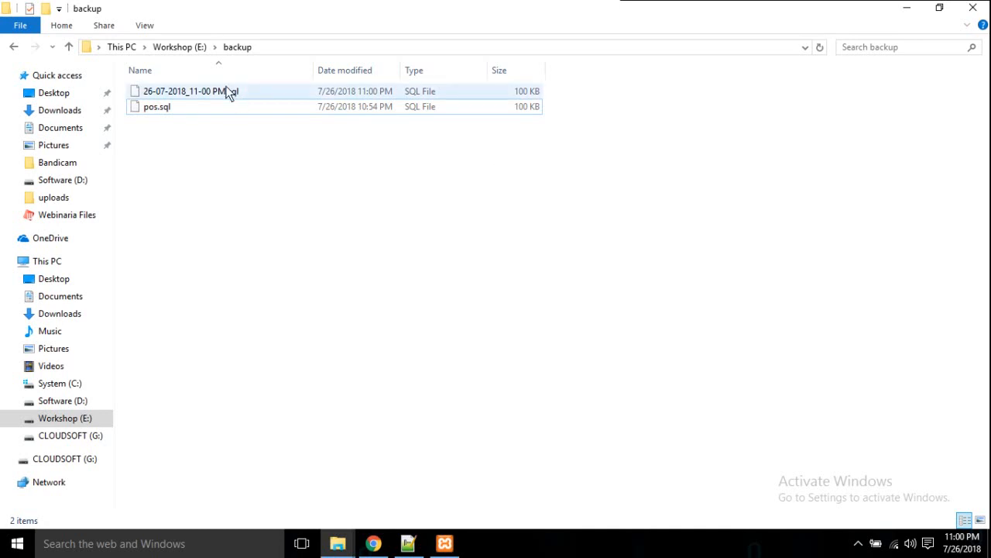
mouse_move(189, 91)
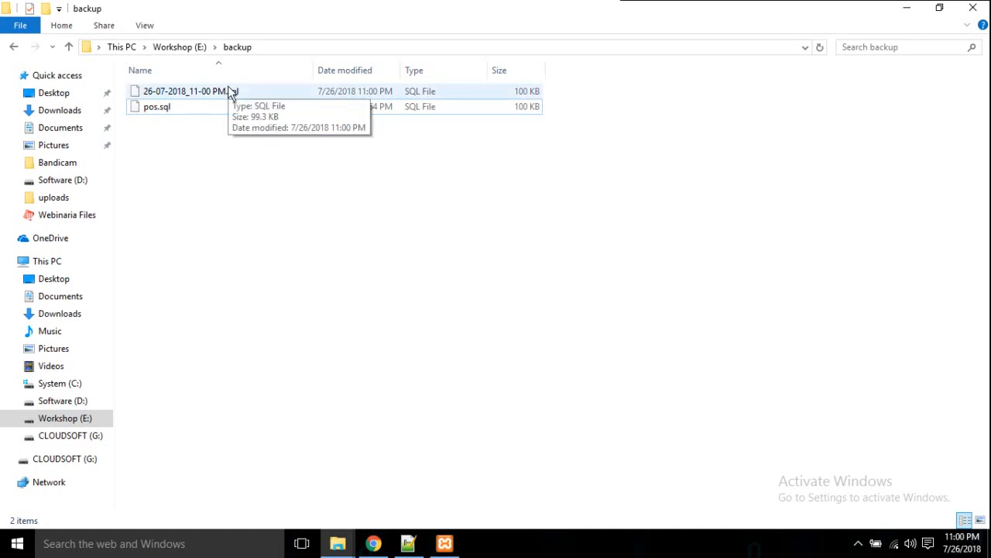